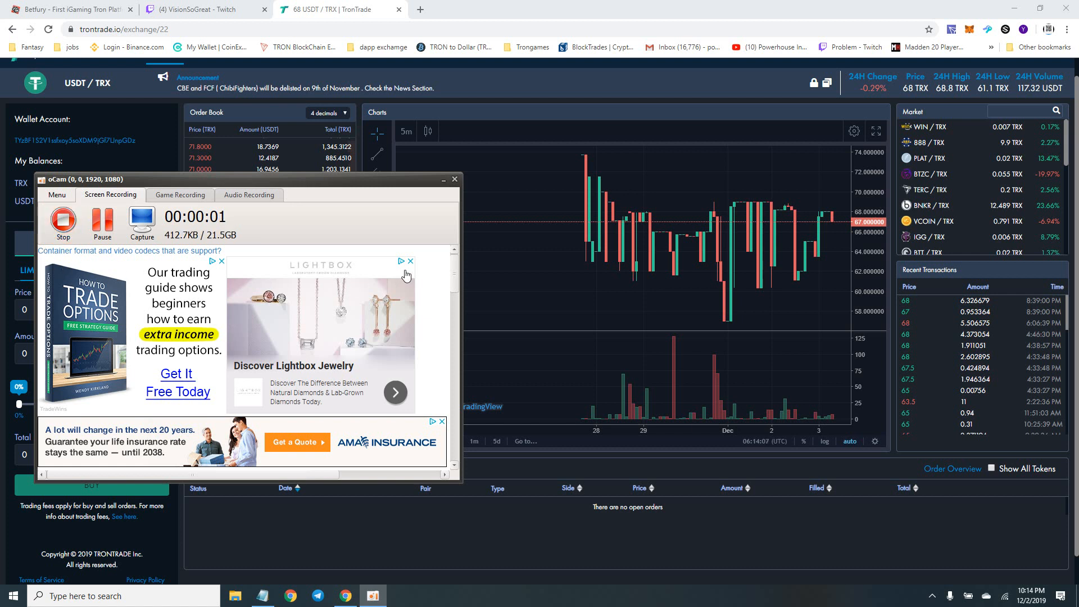
# - Switch to the BetFury site and show the Dividends page with the 43.6M TRX pool
pyautogui.click(453, 178)
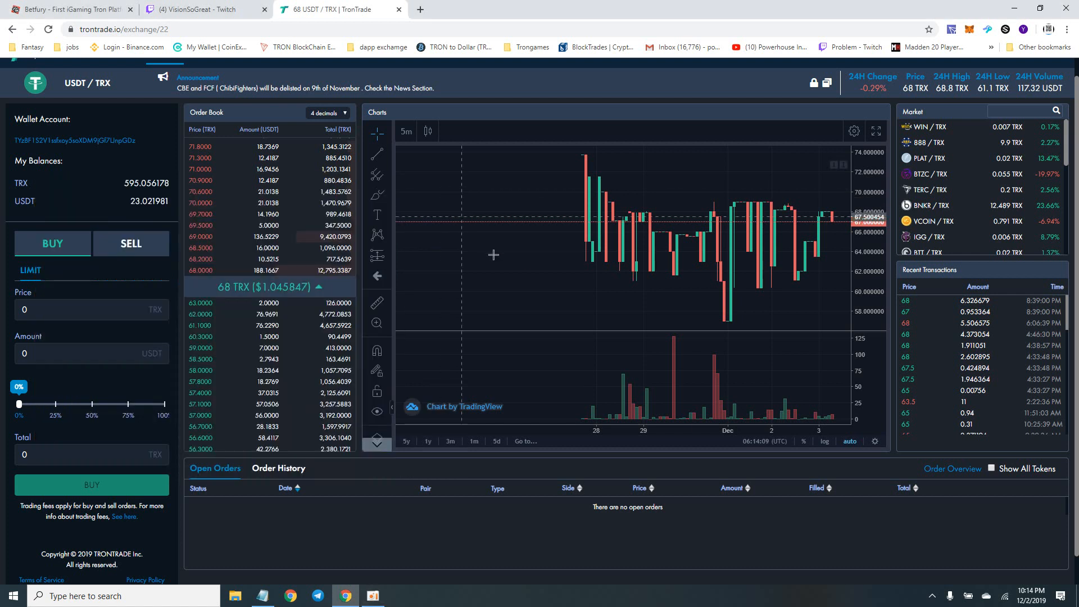
pyautogui.moveTo(460, 255)
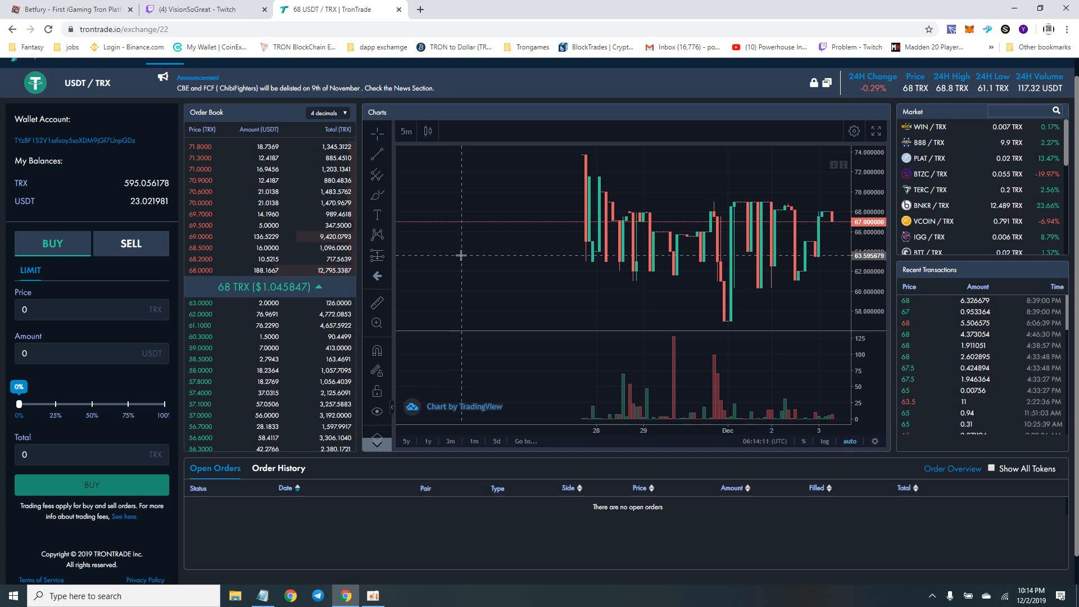
pyautogui.moveTo(282, 103)
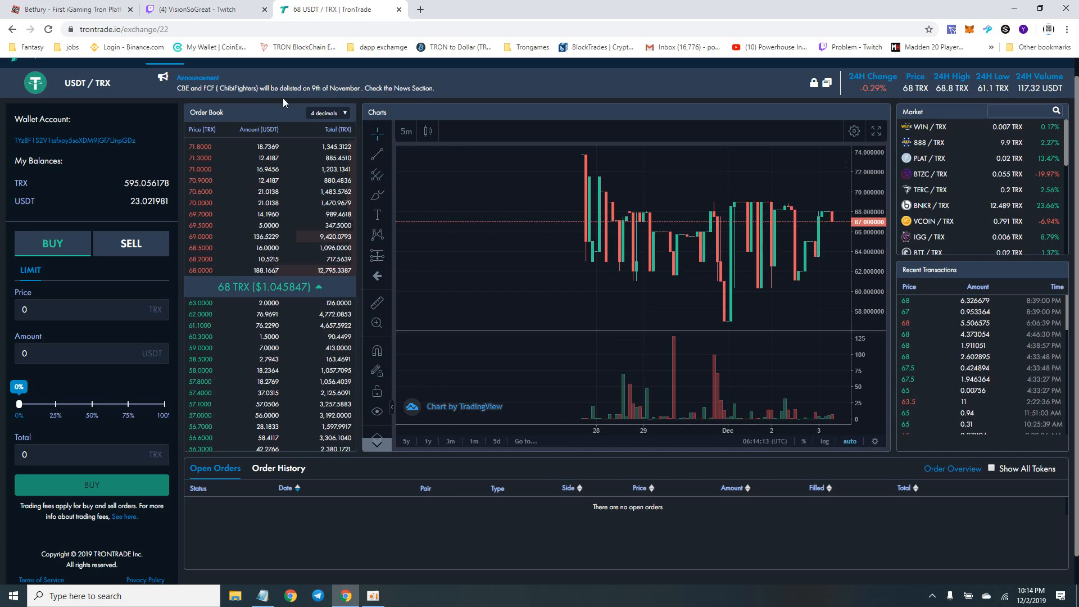
pyautogui.moveTo(68, 10)
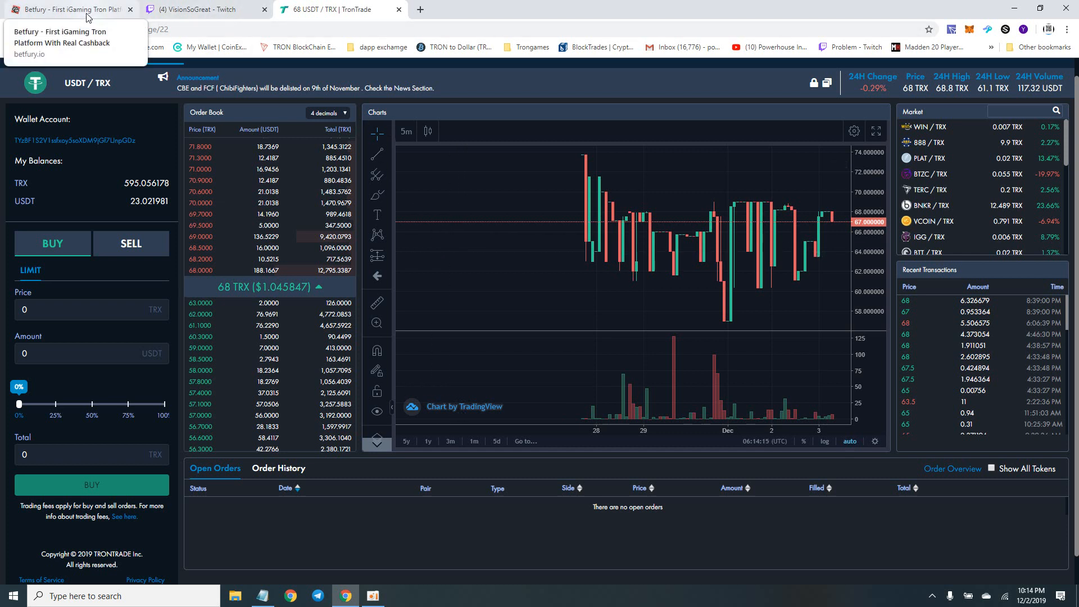
pyautogui.click(69, 9)
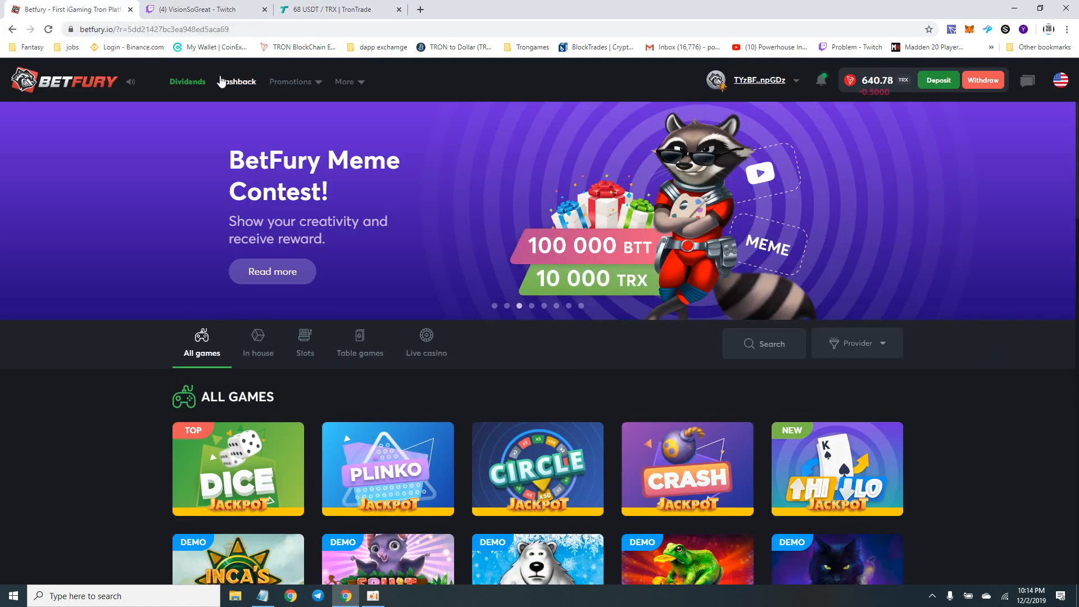
pyautogui.moveTo(209, 133)
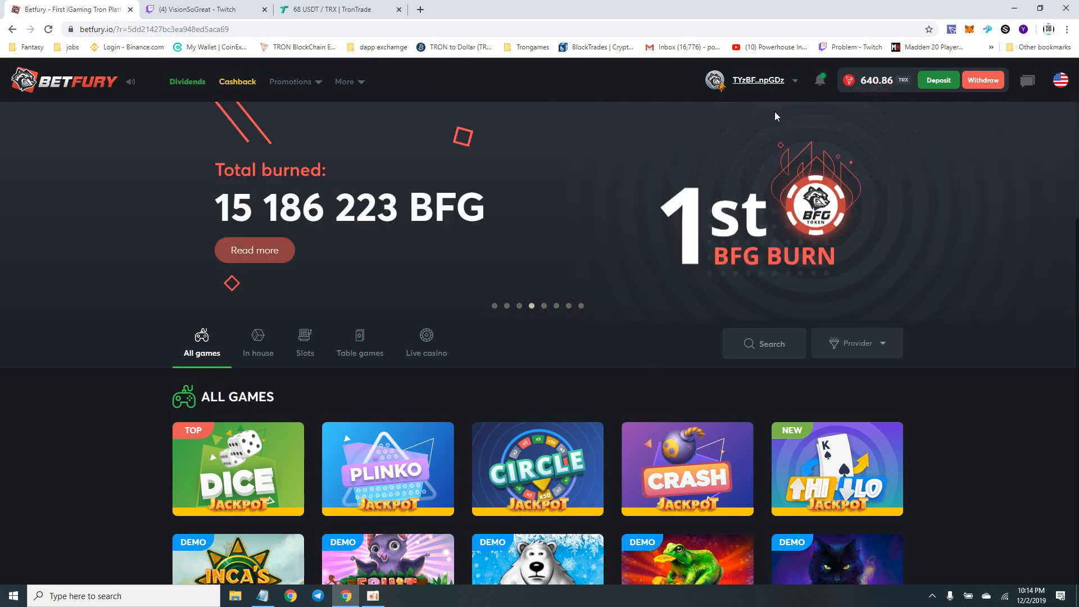
pyautogui.moveTo(711, 134)
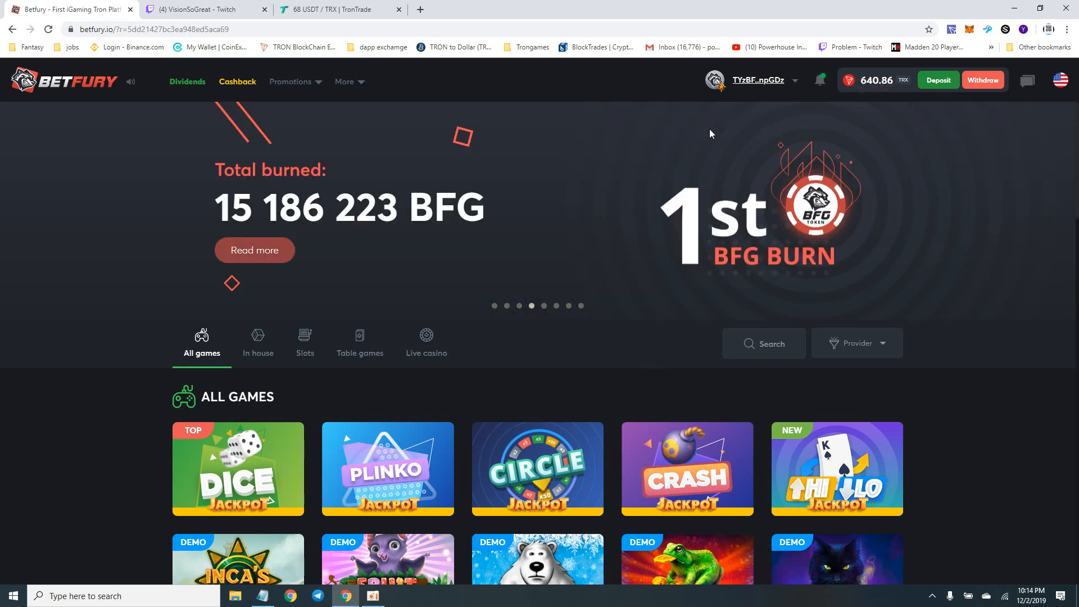
pyautogui.moveTo(191, 241)
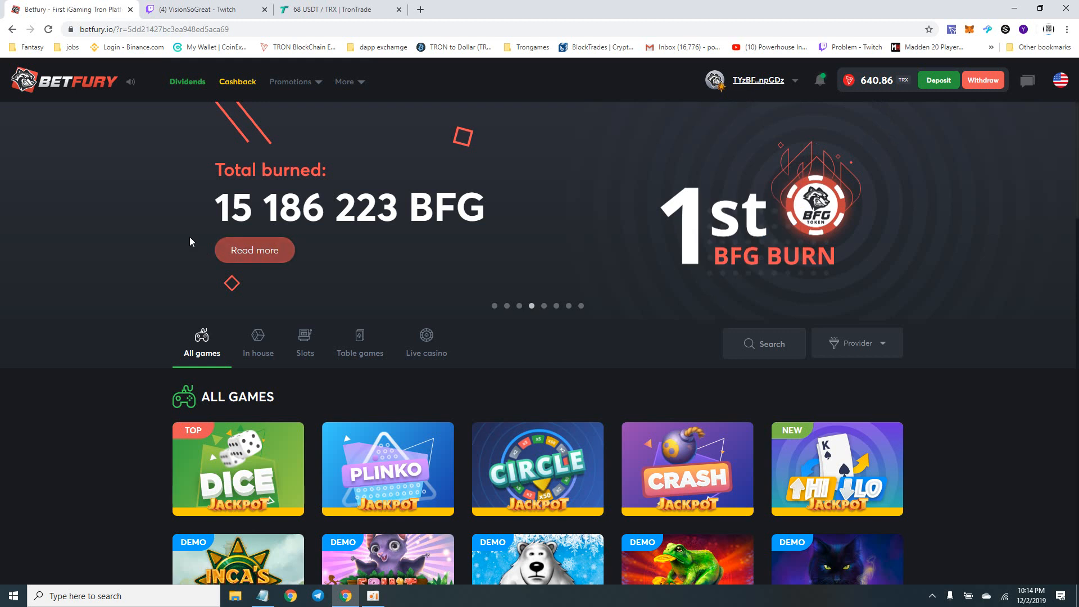
pyautogui.moveTo(188, 80)
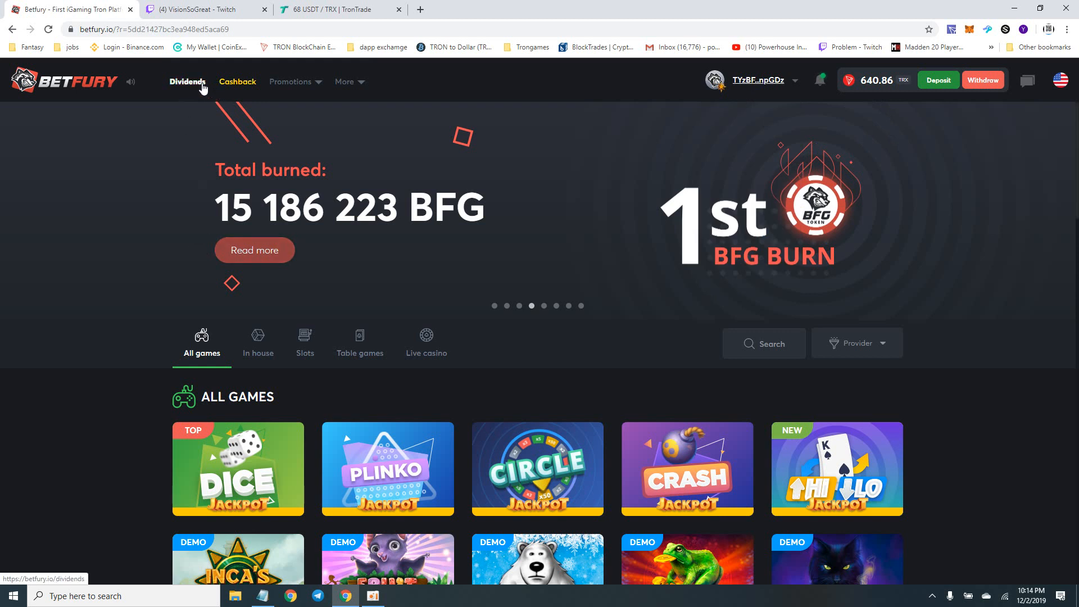
pyautogui.click(187, 81)
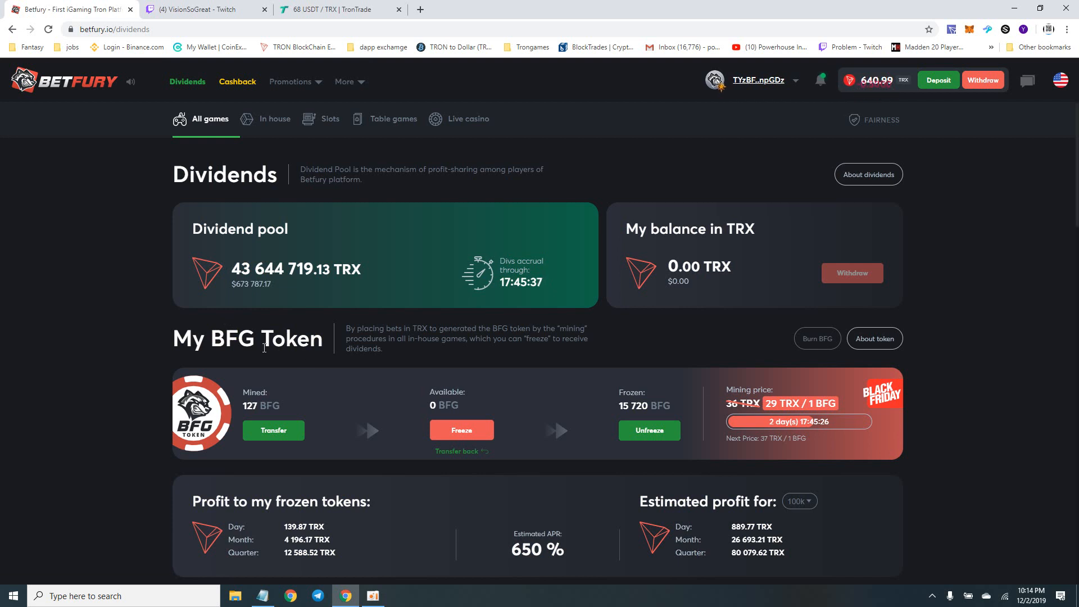
pyautogui.moveTo(261, 418)
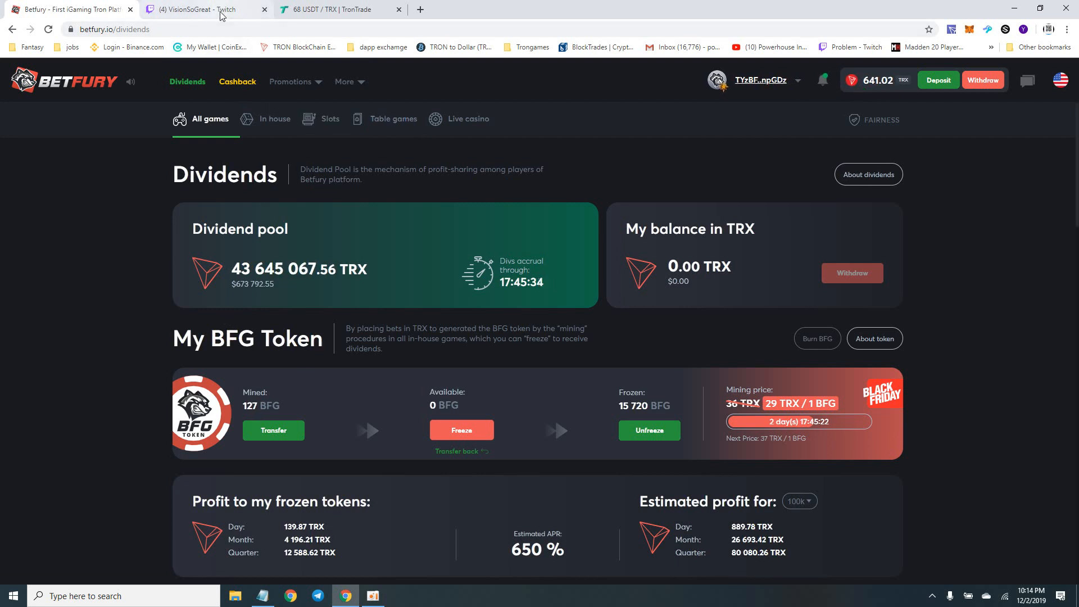
pyautogui.click(200, 10)
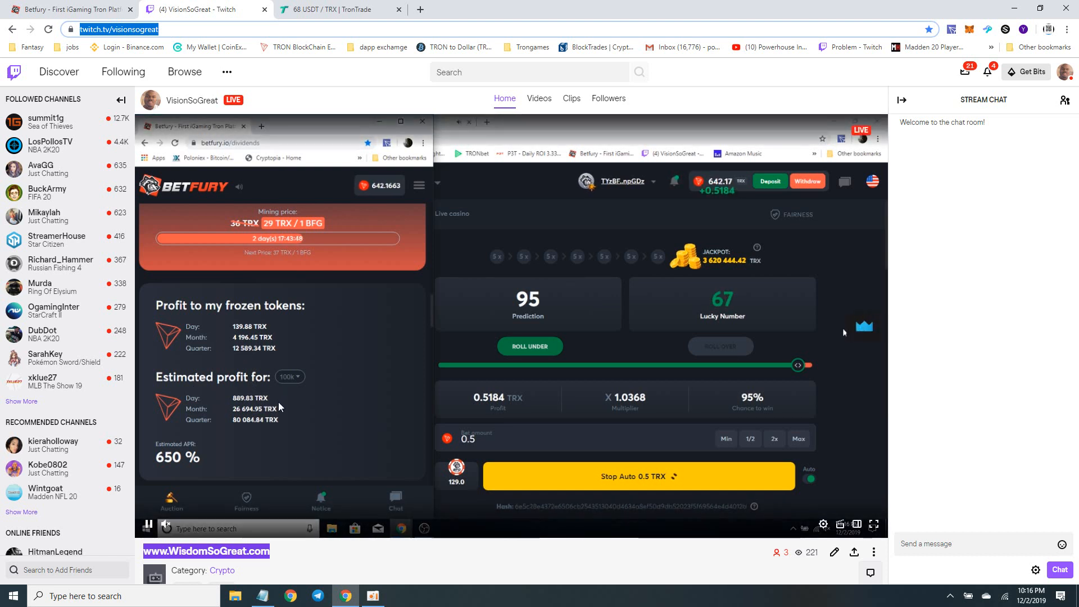
pyautogui.moveTo(69, 9)
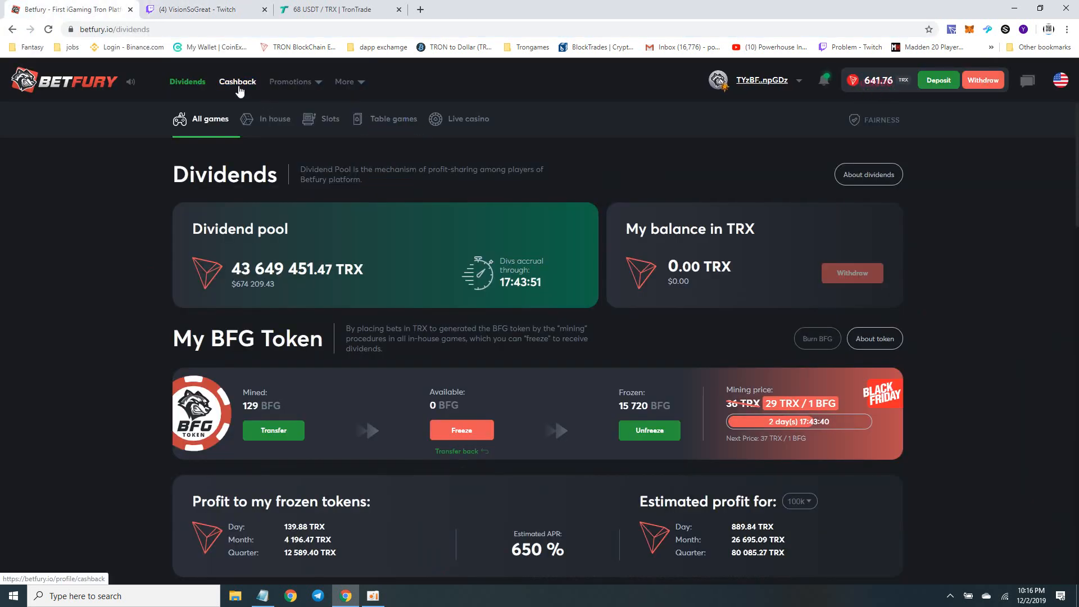
# - View the Cashback page with its 6% rate and 2.9 TRX balance, then the Twitch stream
pyautogui.click(237, 81)
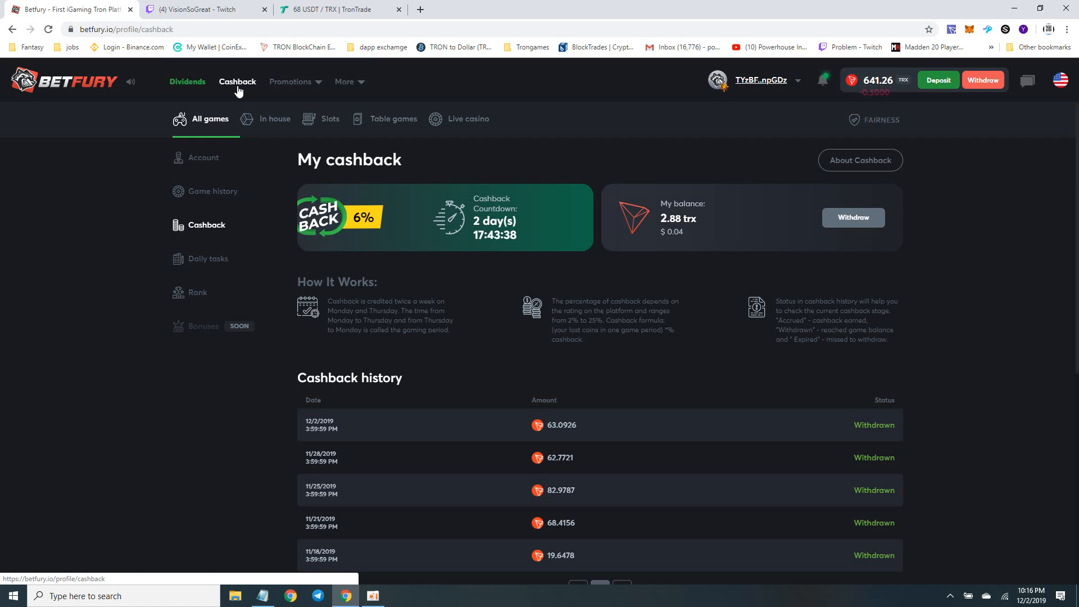
pyautogui.moveTo(685, 238)
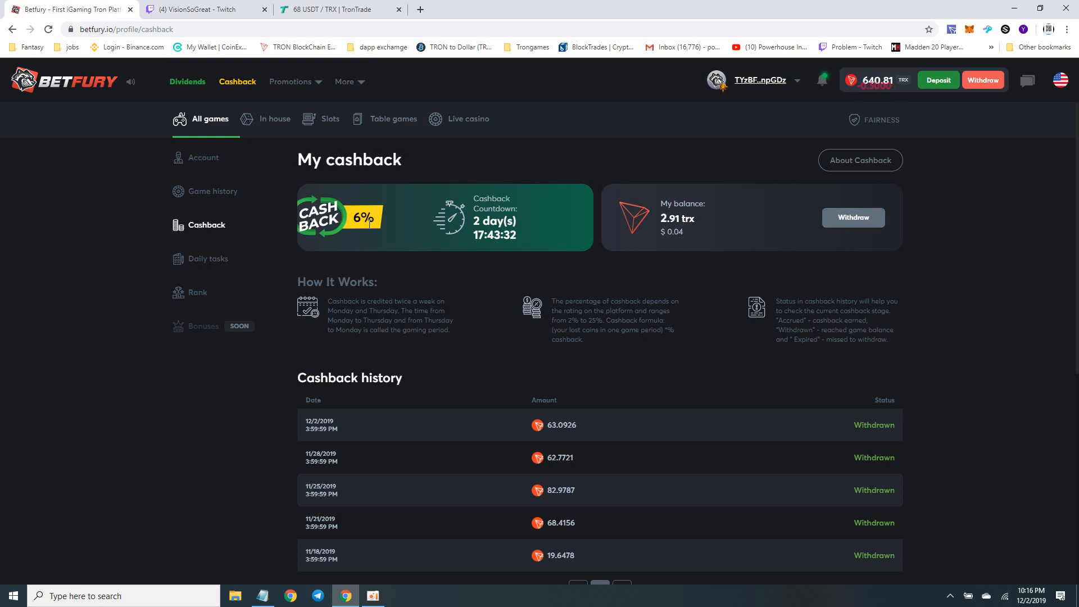
pyautogui.click(200, 9)
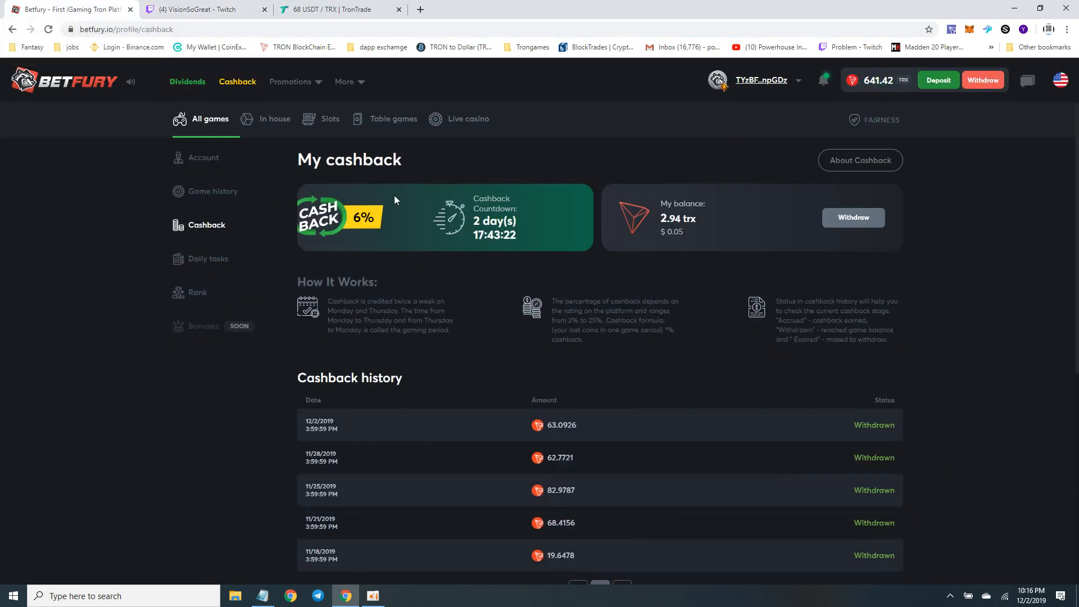
pyautogui.moveTo(746, 261)
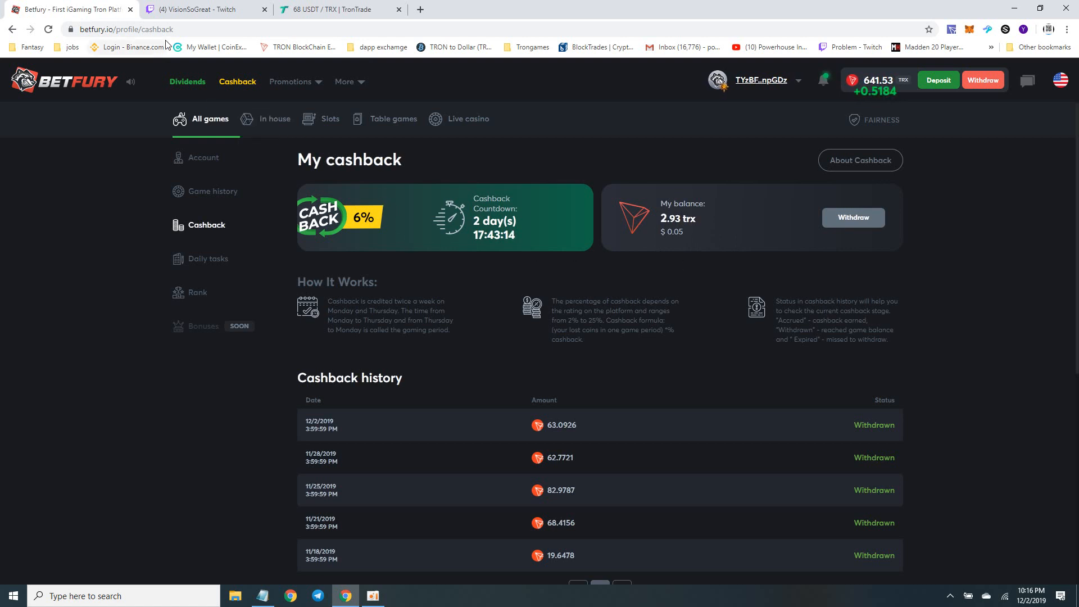
pyautogui.click(200, 9)
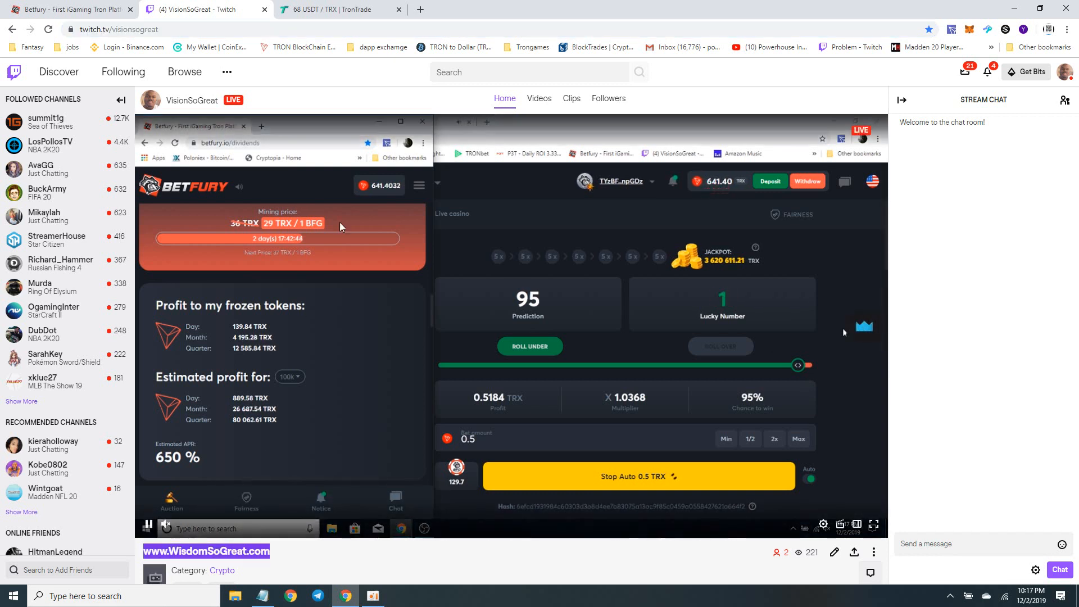
# - Load BetFury's site in a new tab from the pasted link, then return to the original Cashback tab
pyautogui.click(419, 9)
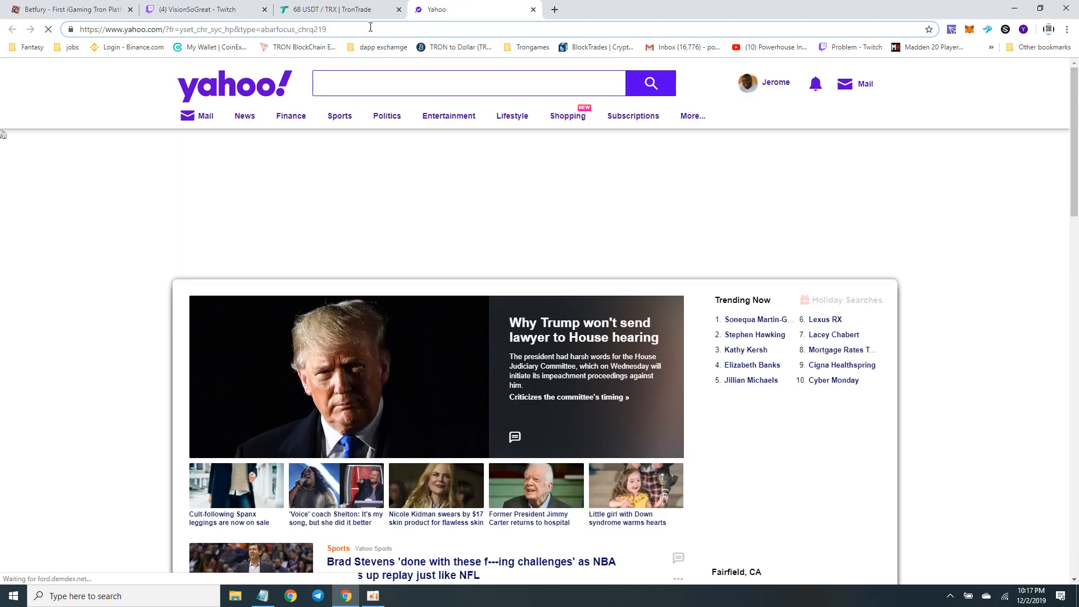
pyautogui.rightClick(207, 30)
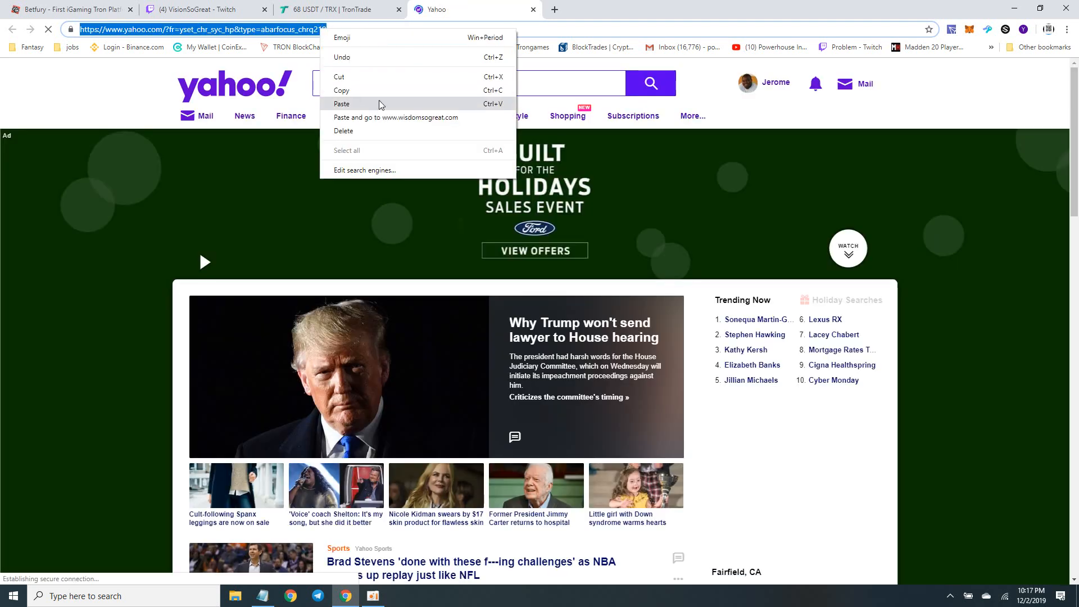
pyautogui.click(395, 118)
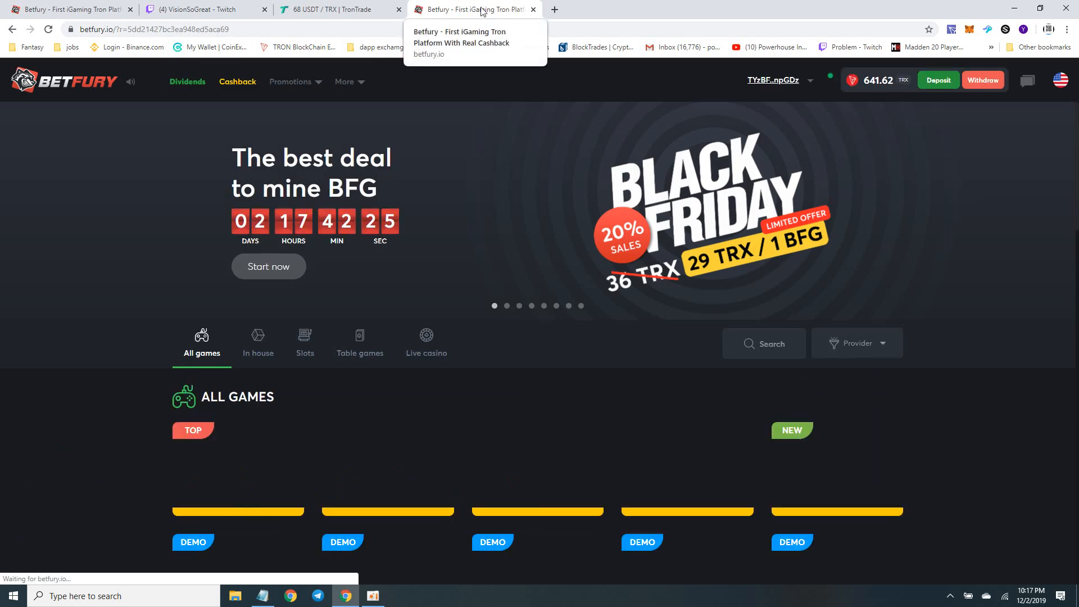
pyautogui.click(200, 9)
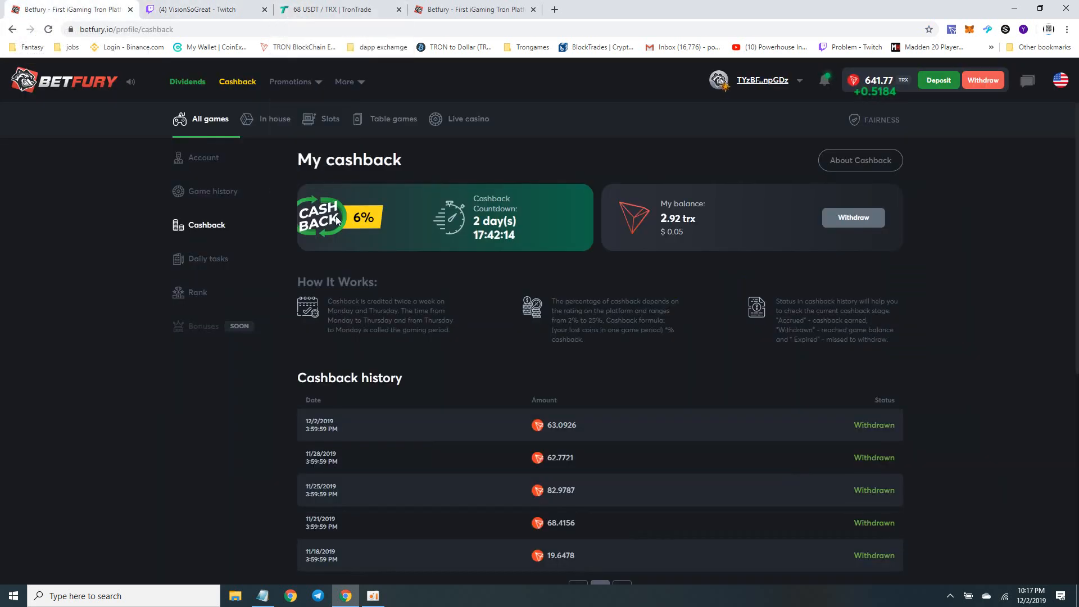
pyautogui.moveTo(829, 200)
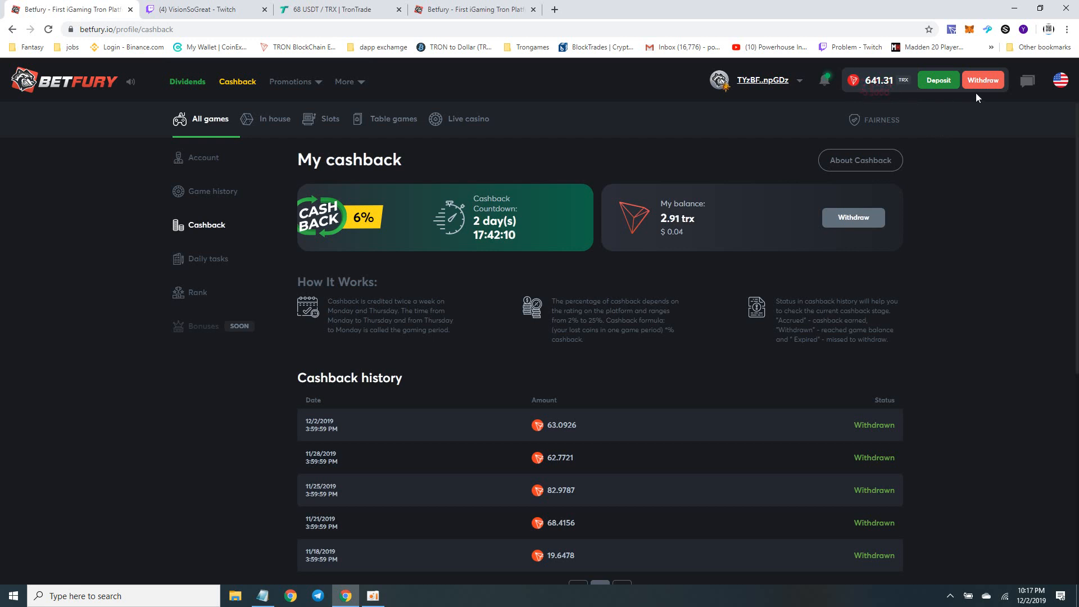
# - Withdraw 200 TRX from the BetFury game balance to the Tron wallet, leaving about 441 TRX
pyautogui.click(982, 80)
pyautogui.write('10')
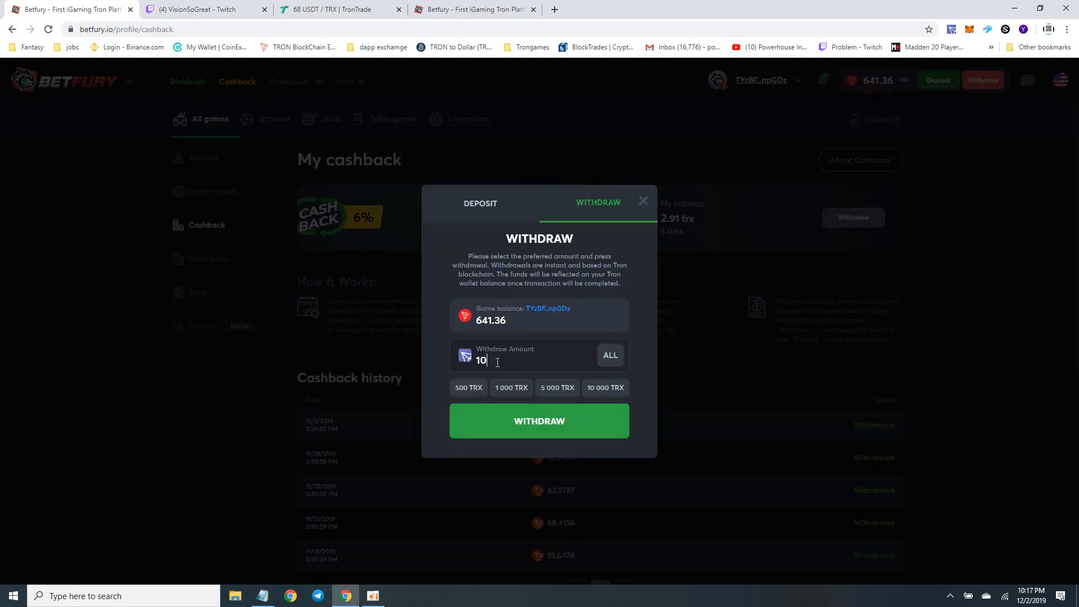
pyautogui.click(642, 200)
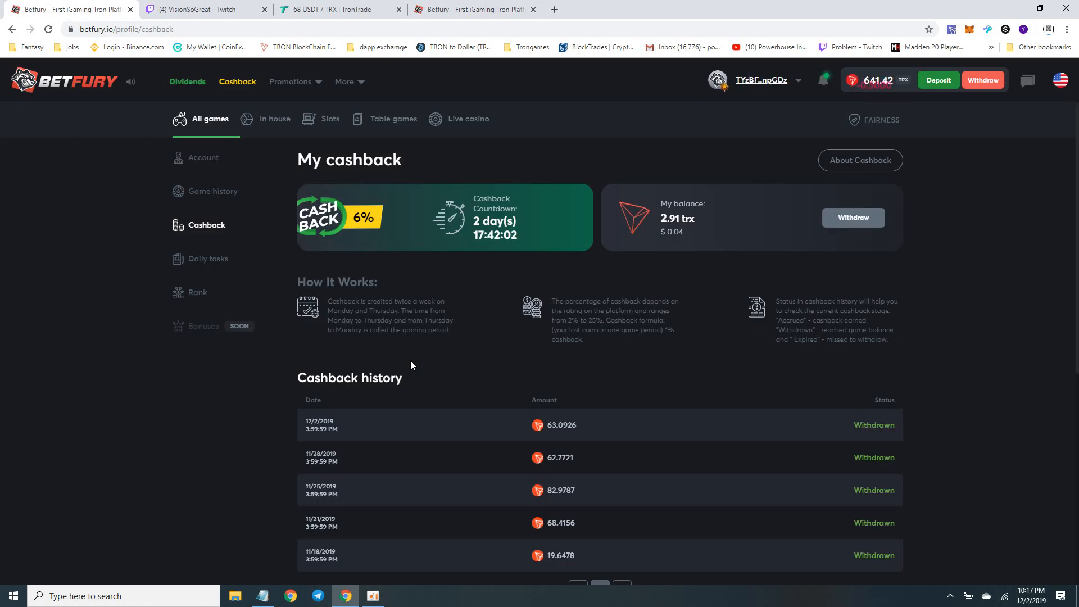
pyautogui.click(982, 80)
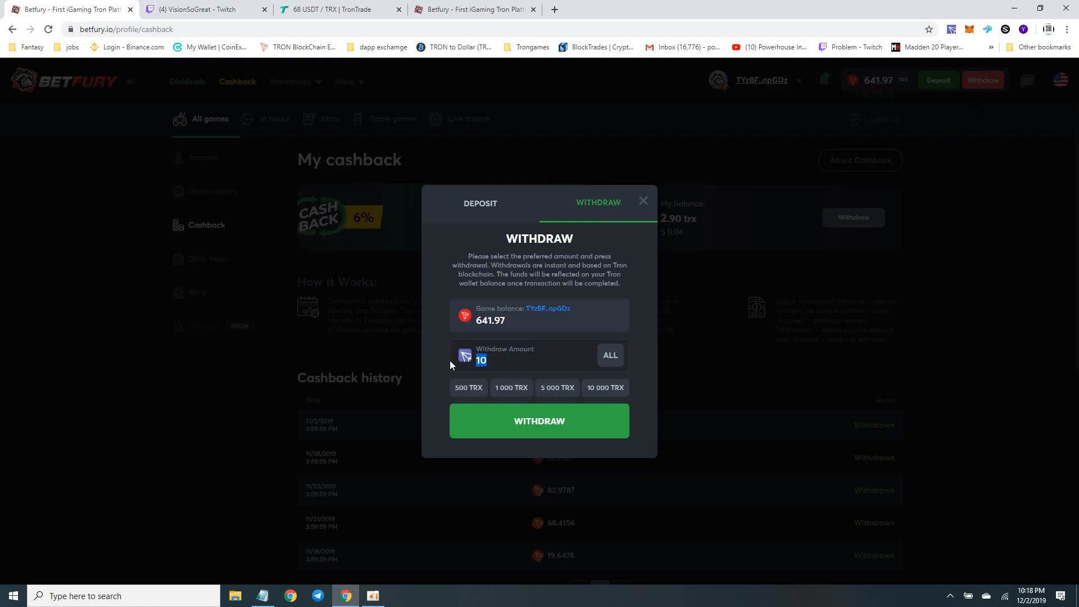
pyautogui.write('2')
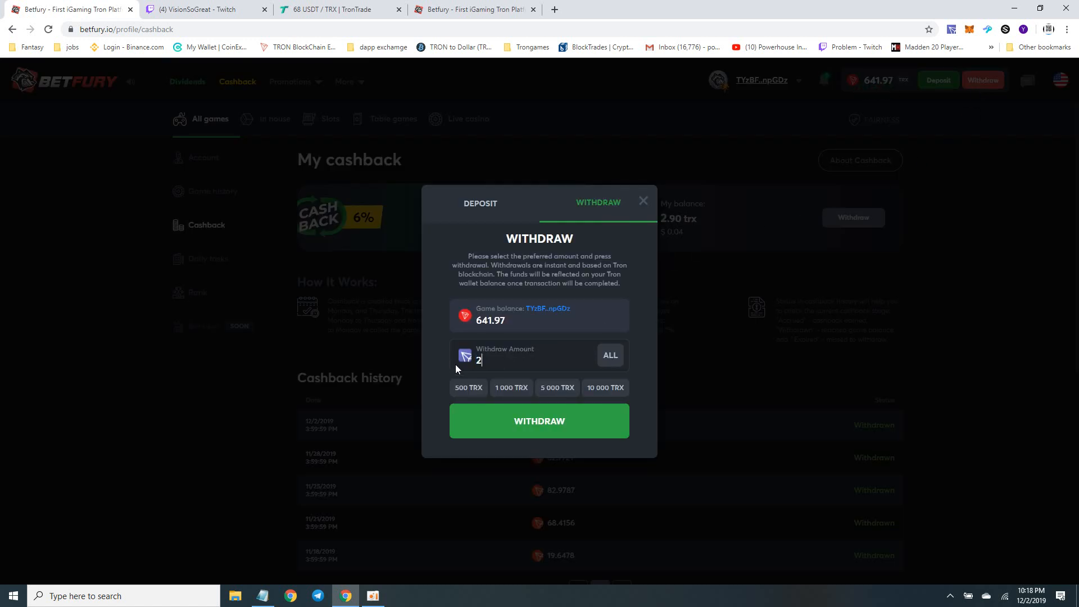
pyautogui.write('00')
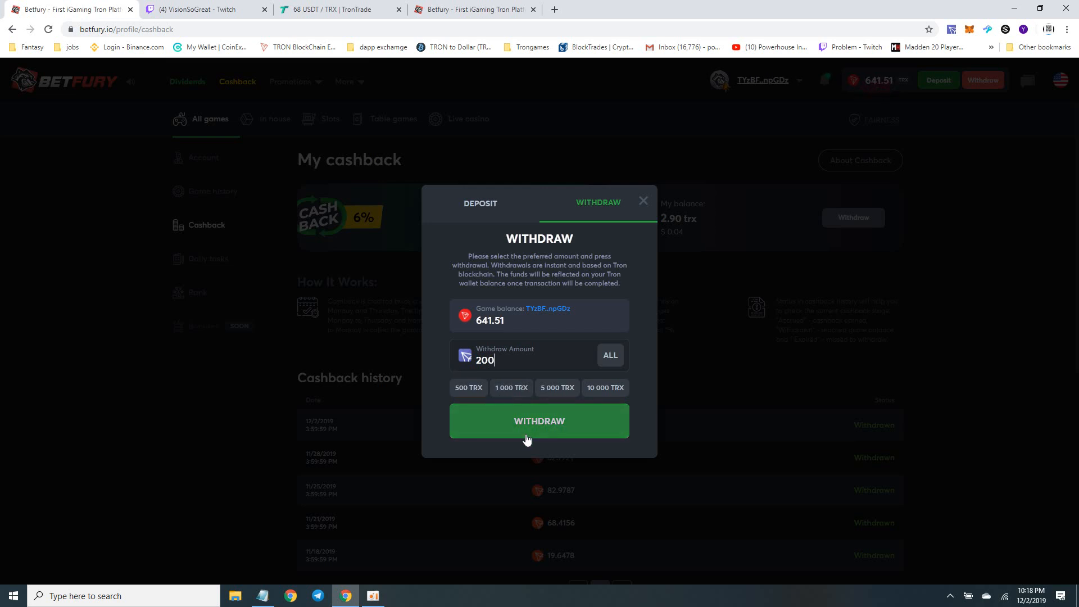
pyautogui.click(538, 420)
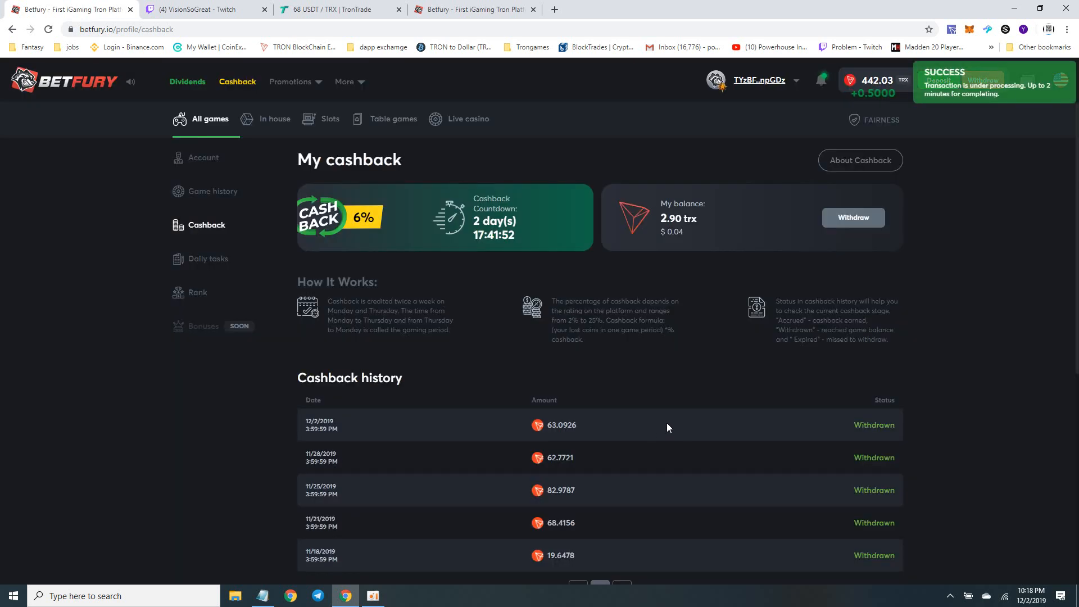
pyautogui.moveTo(310, 254)
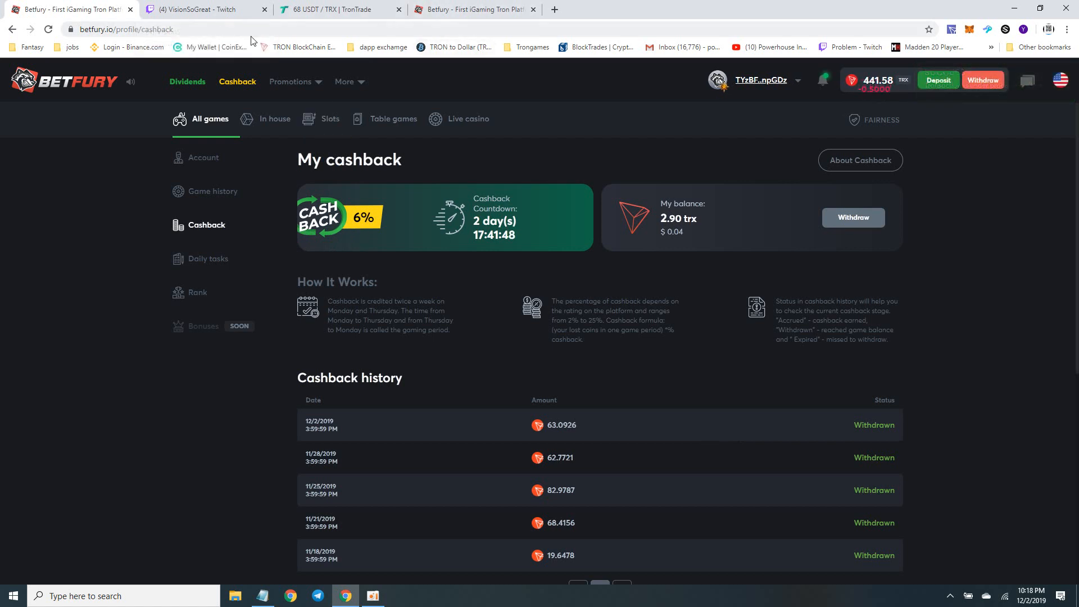
pyautogui.click(337, 9)
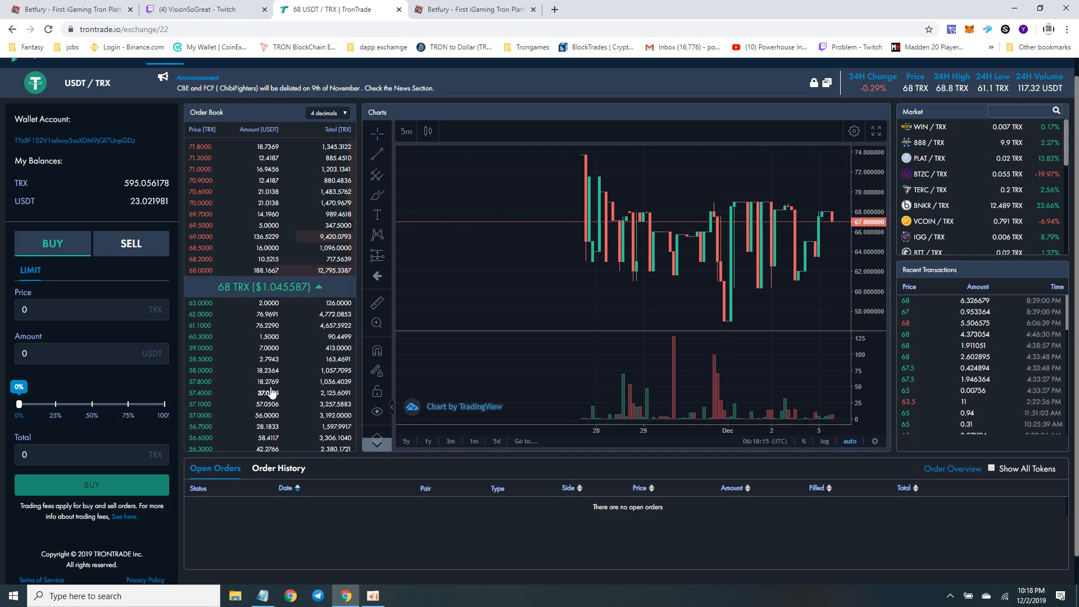
pyautogui.moveTo(99, 301)
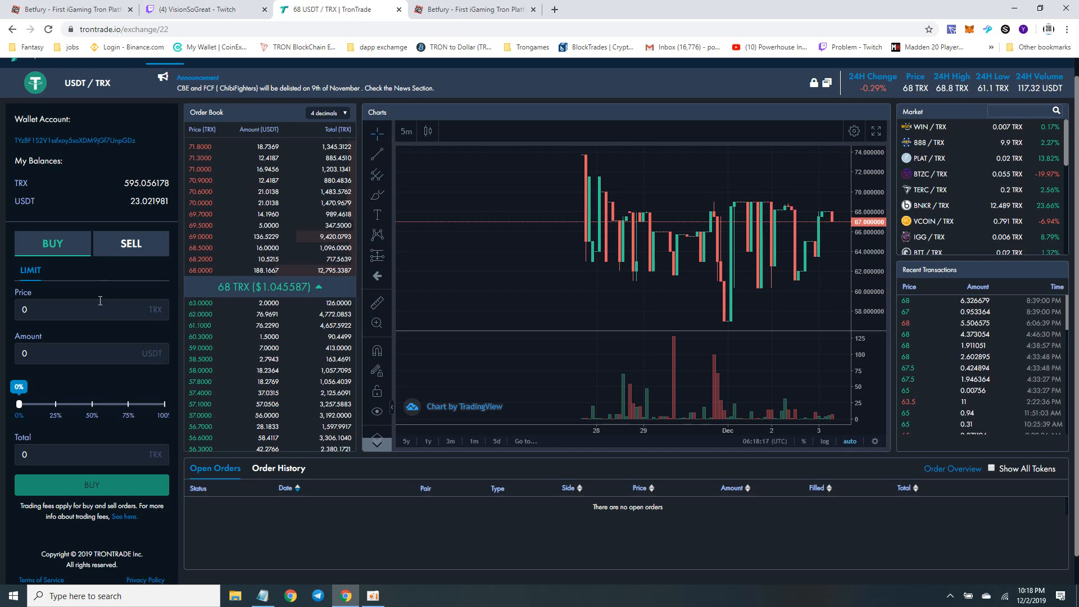
# - Check in the TronLink wallet on TronTrade that the balance is now about 795 TRX
pyautogui.click(68, 9)
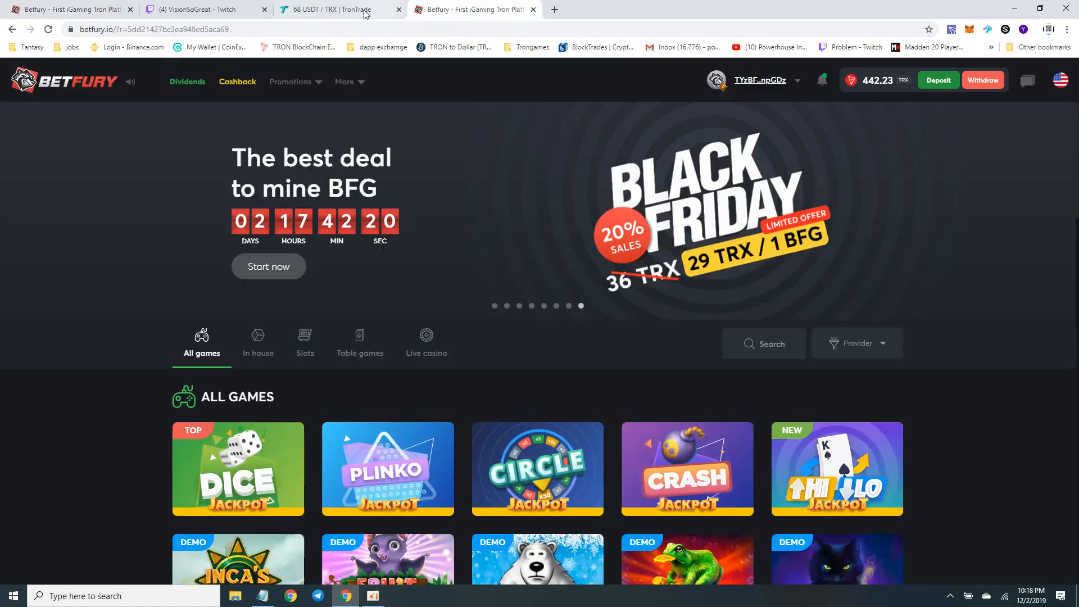
pyautogui.click(337, 9)
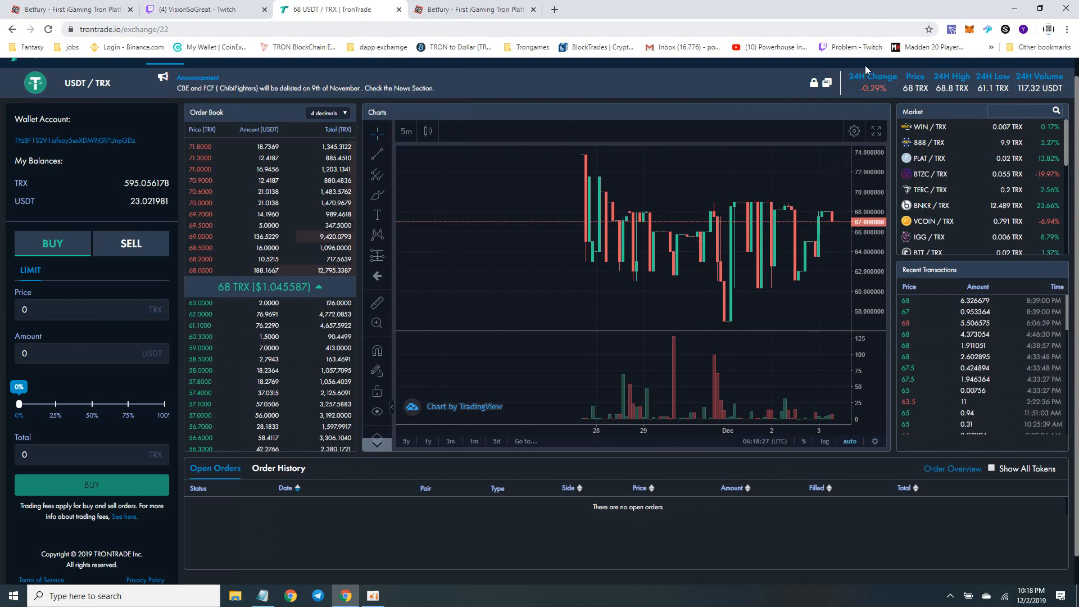
pyautogui.moveTo(953, 26)
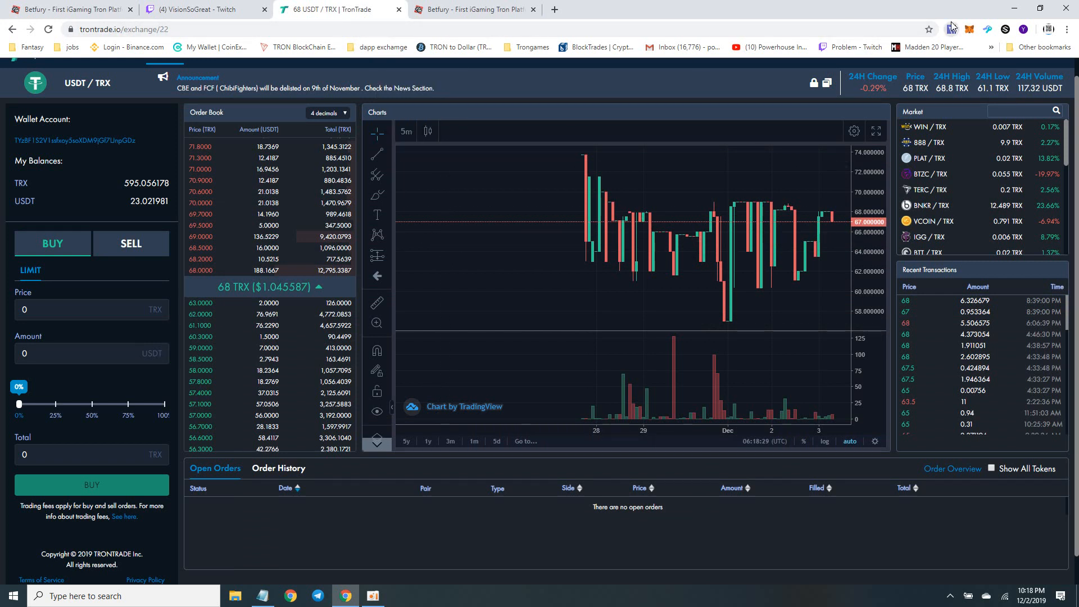
pyautogui.click(951, 29)
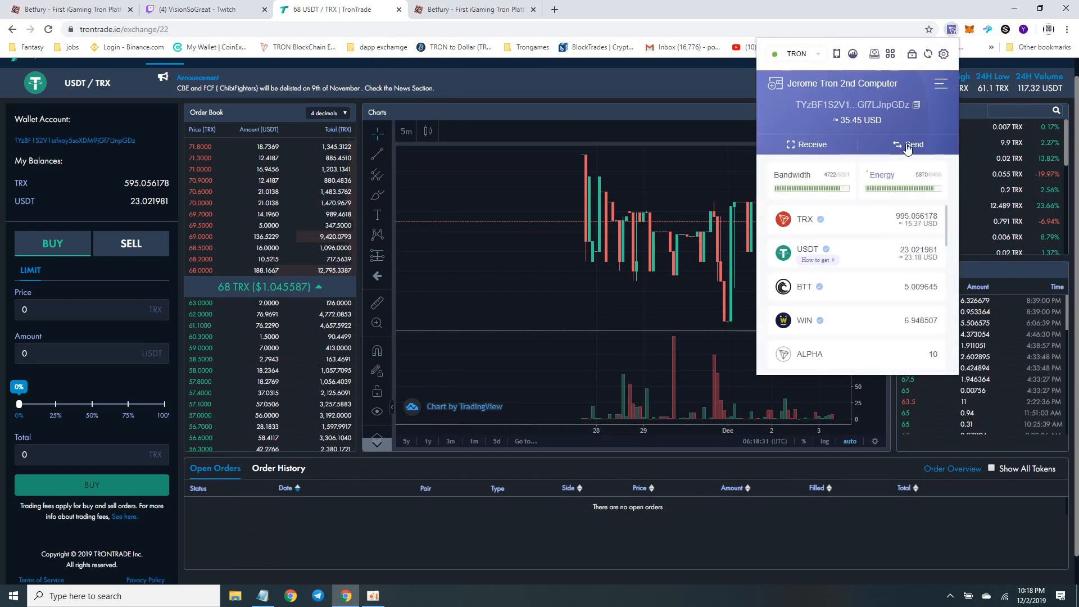
pyautogui.click(912, 144)
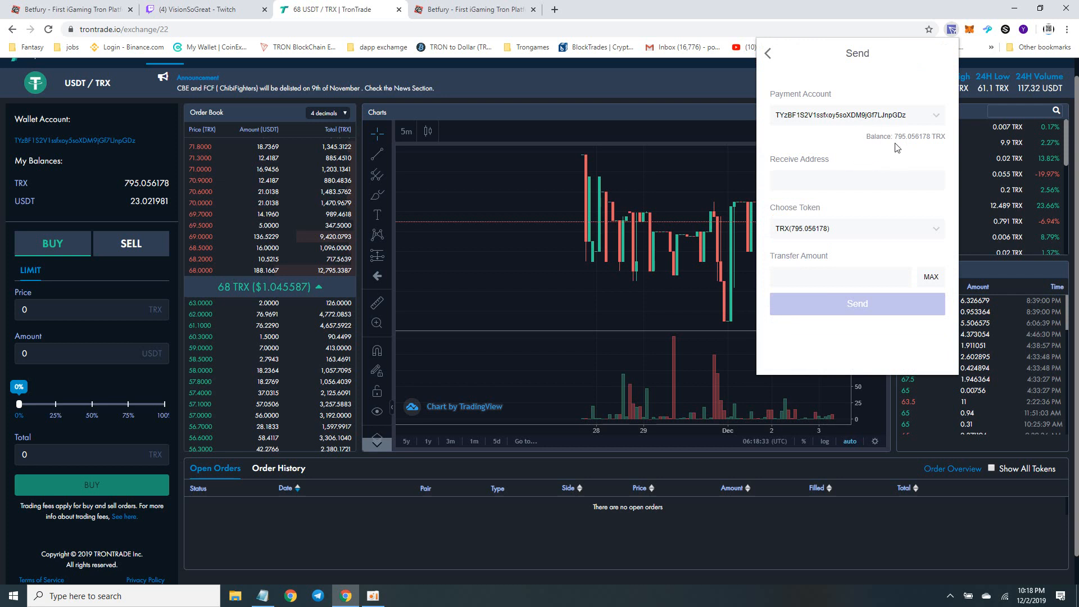
pyautogui.moveTo(136, 193)
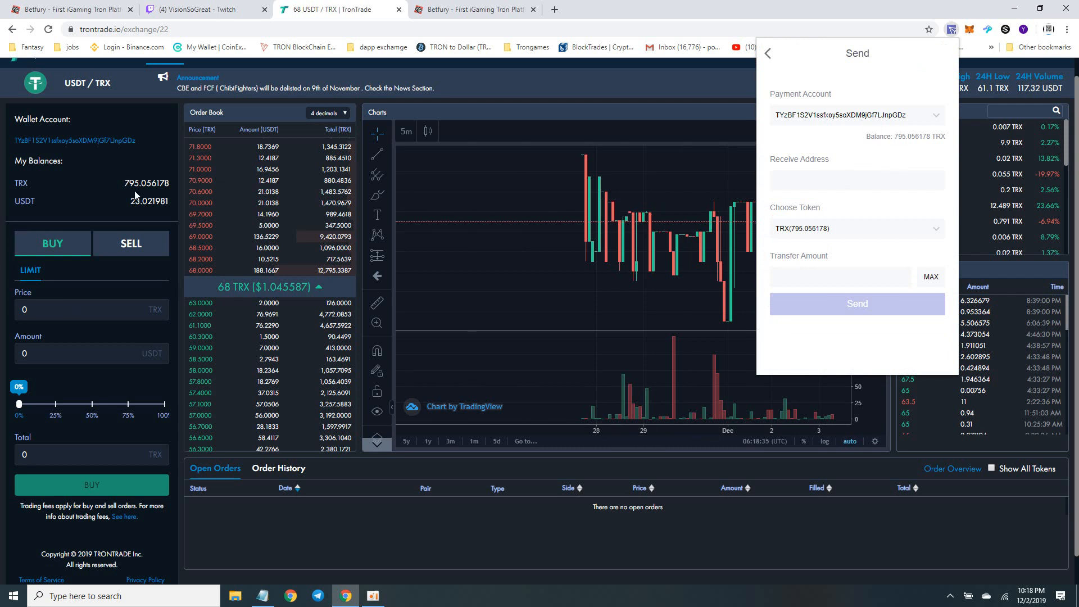
pyautogui.click(766, 54)
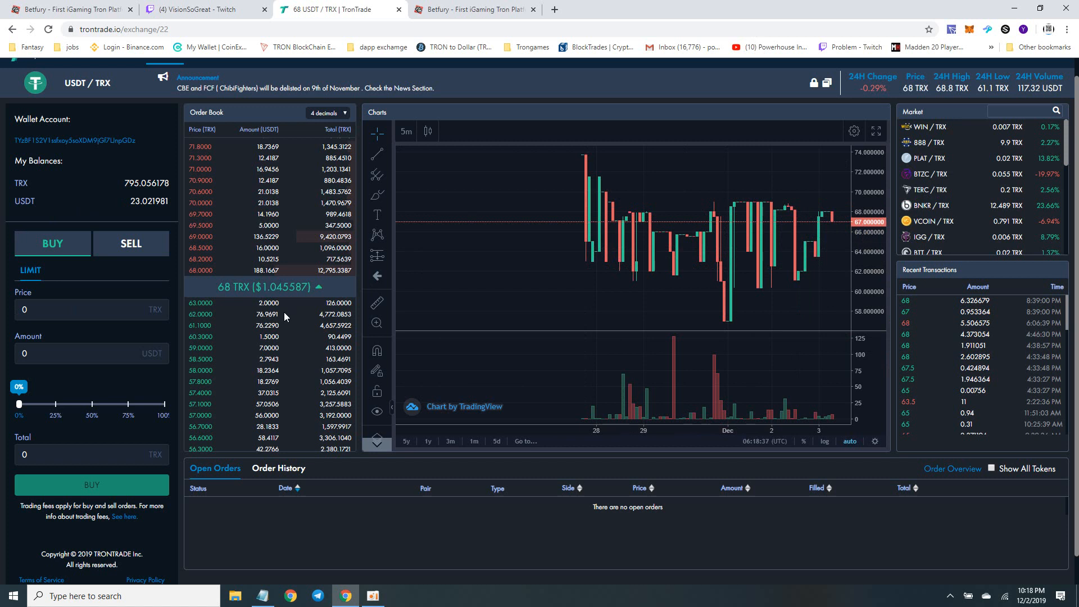
# - Toggle the TronTrade order form to selling, then return to the BetFury Cashback page
pyautogui.click(130, 243)
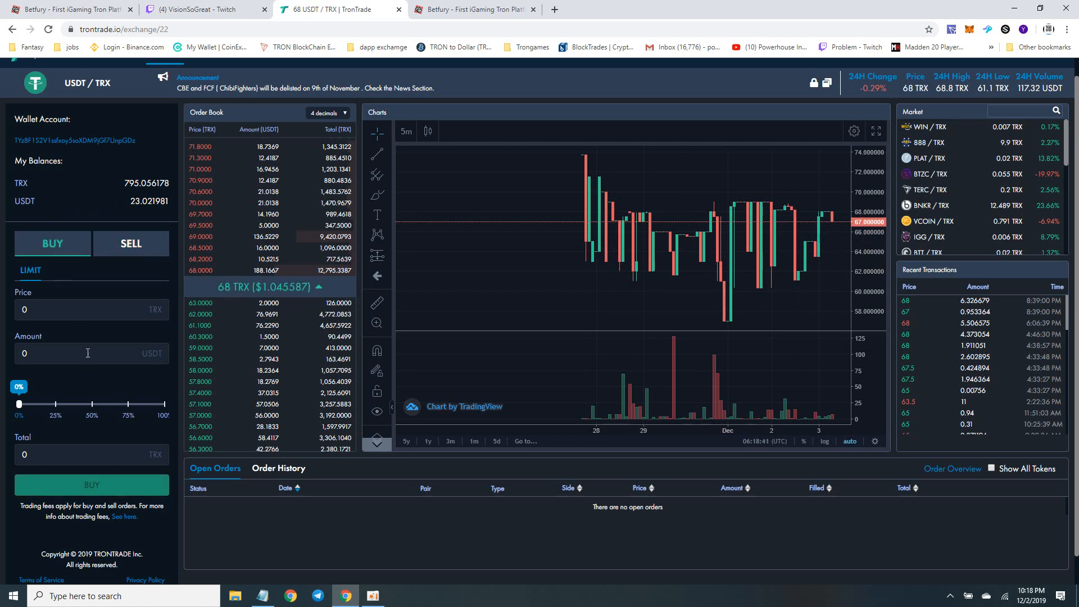
pyautogui.click(130, 242)
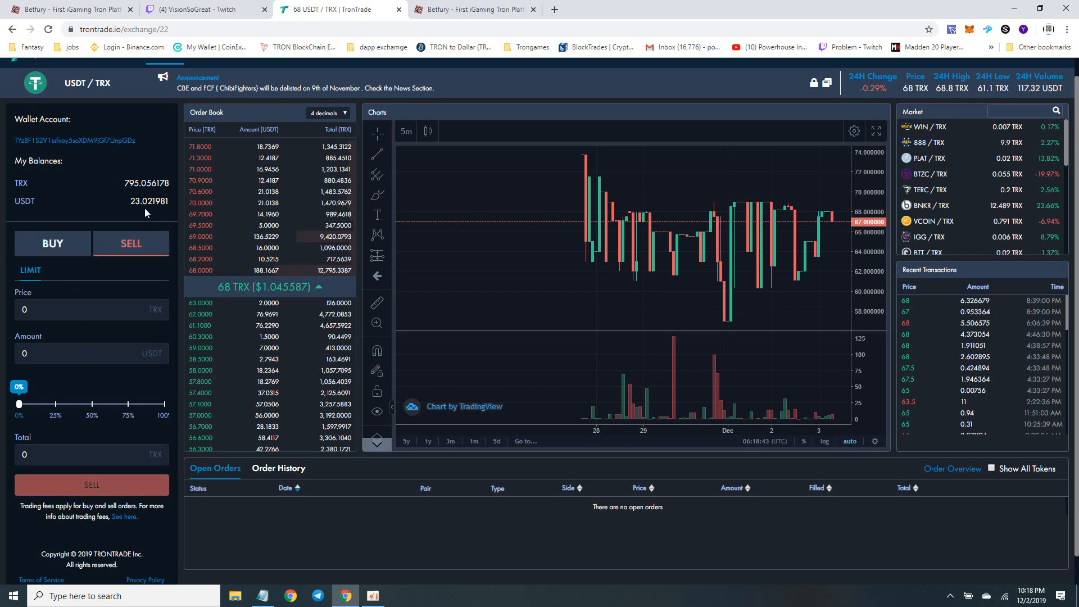
pyautogui.click(52, 244)
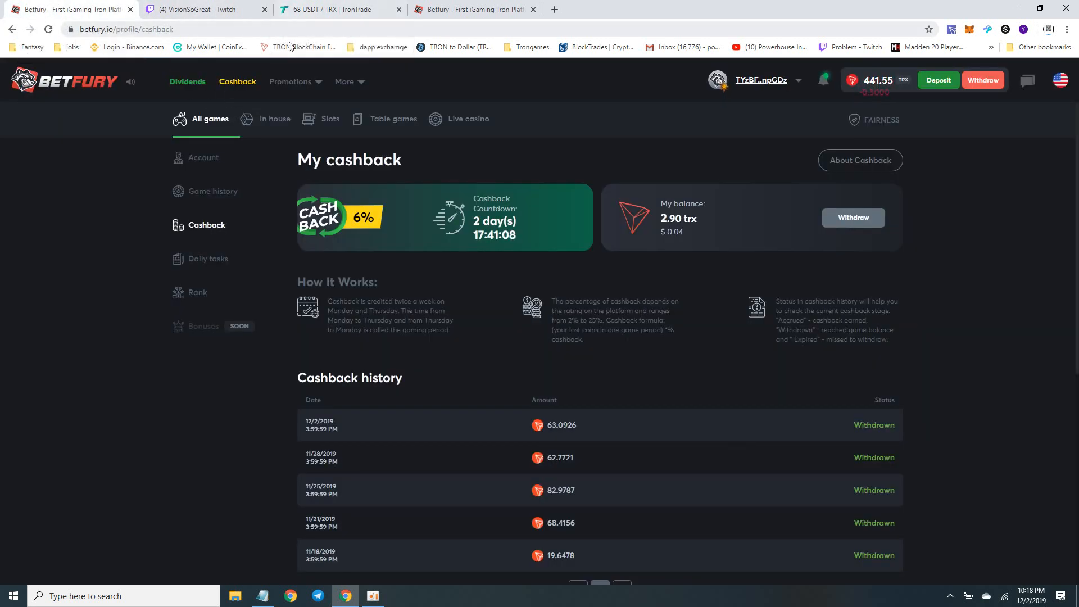
# - View the Twitch stream of the BetFury dice game, then return to TronTrade
pyautogui.click(200, 9)
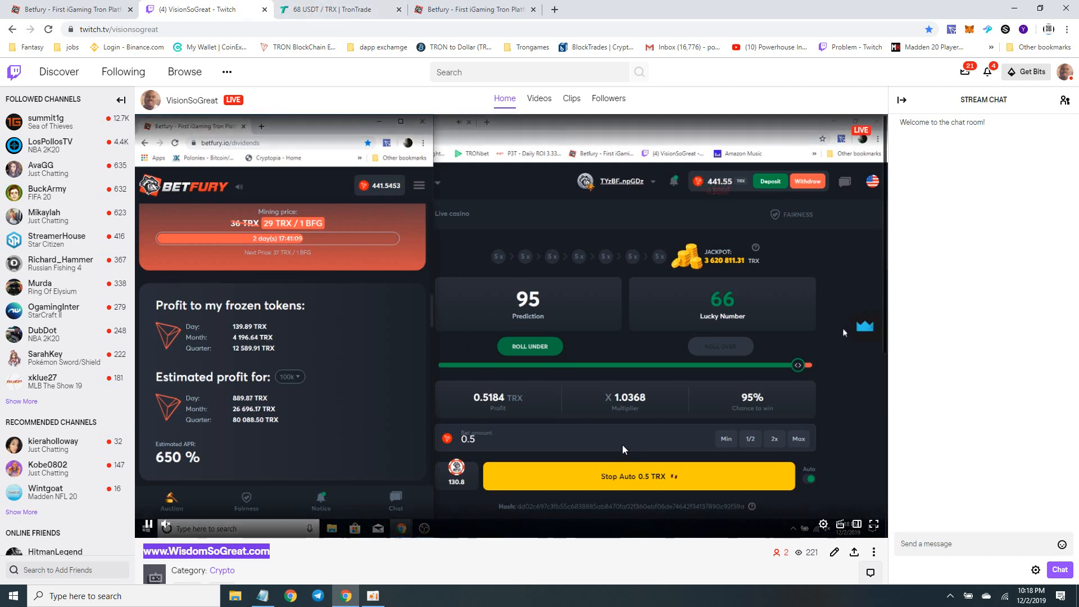
pyautogui.moveTo(337, 9)
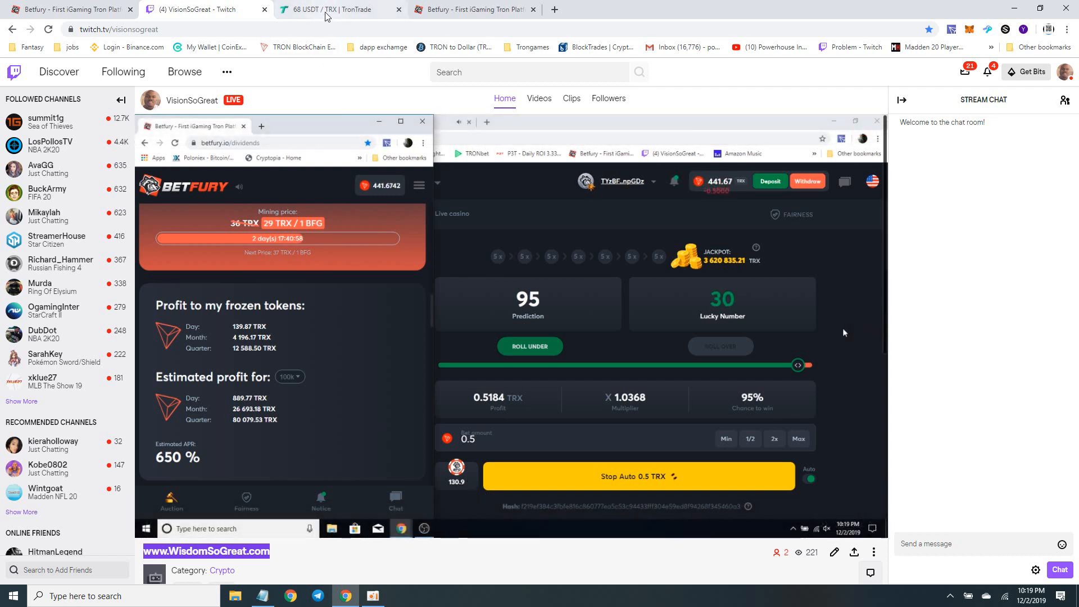
pyautogui.click(333, 9)
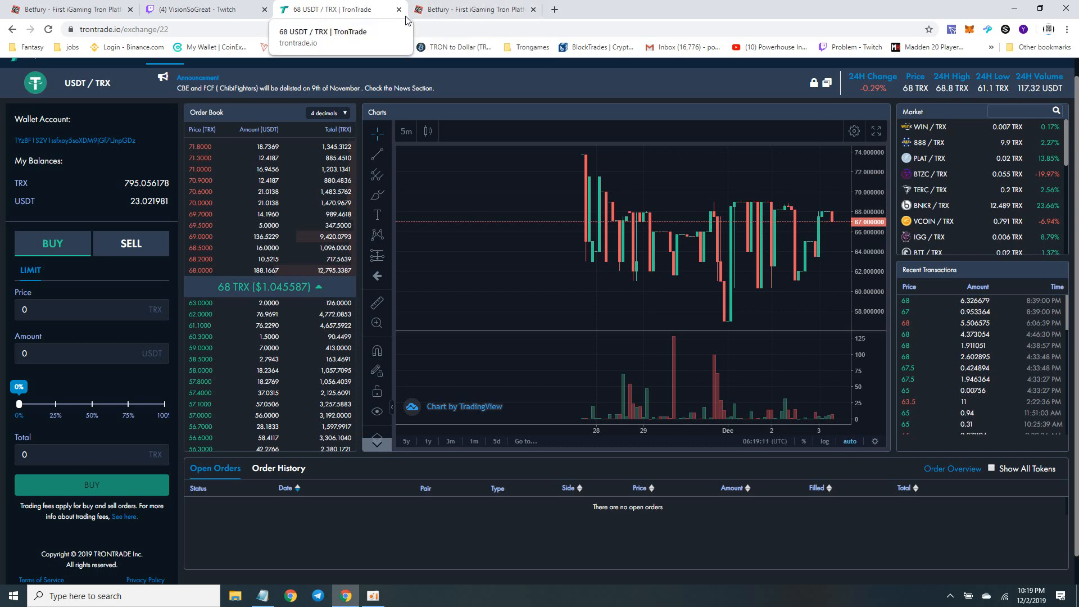
pyautogui.moveTo(473, 9)
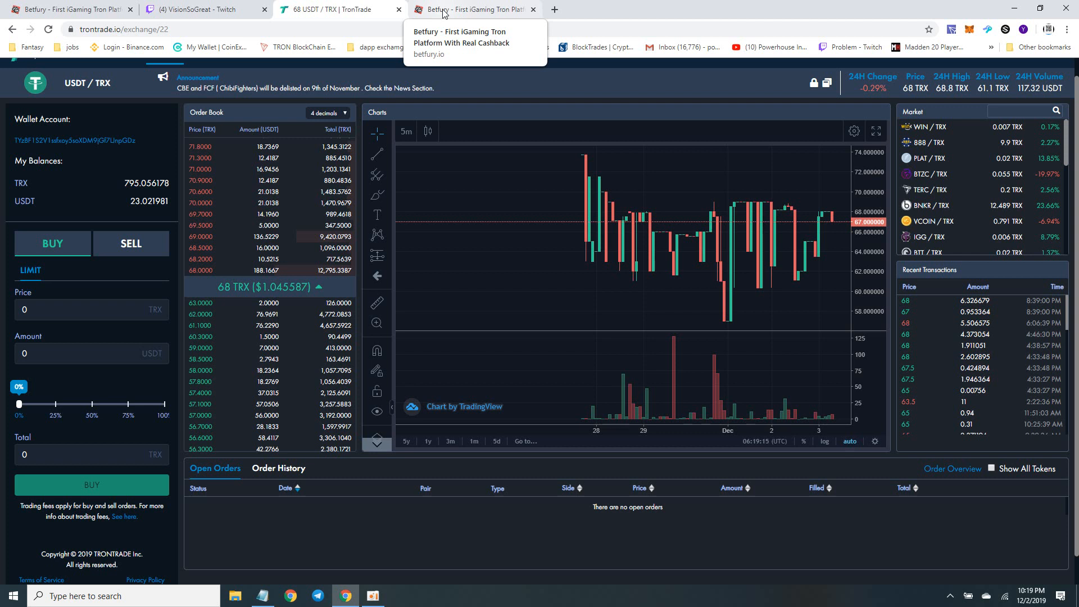
pyautogui.moveTo(179, 280)
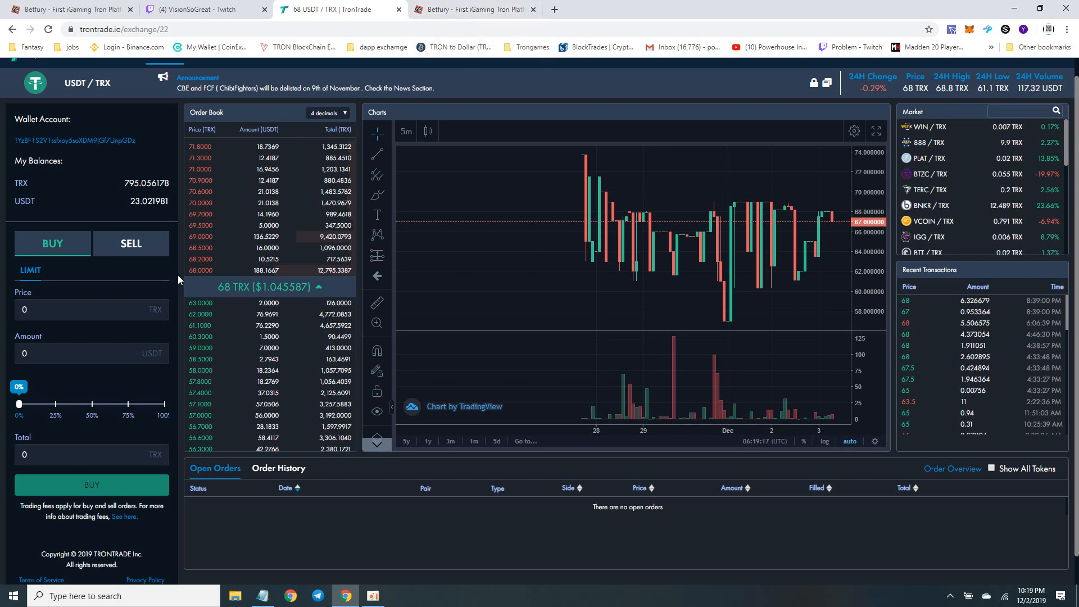
# - Place a limit buy of 3.14 USDT at 68 TRX on TronTrade and let it fill, leaving about 581 TRX
pyautogui.click(200, 270)
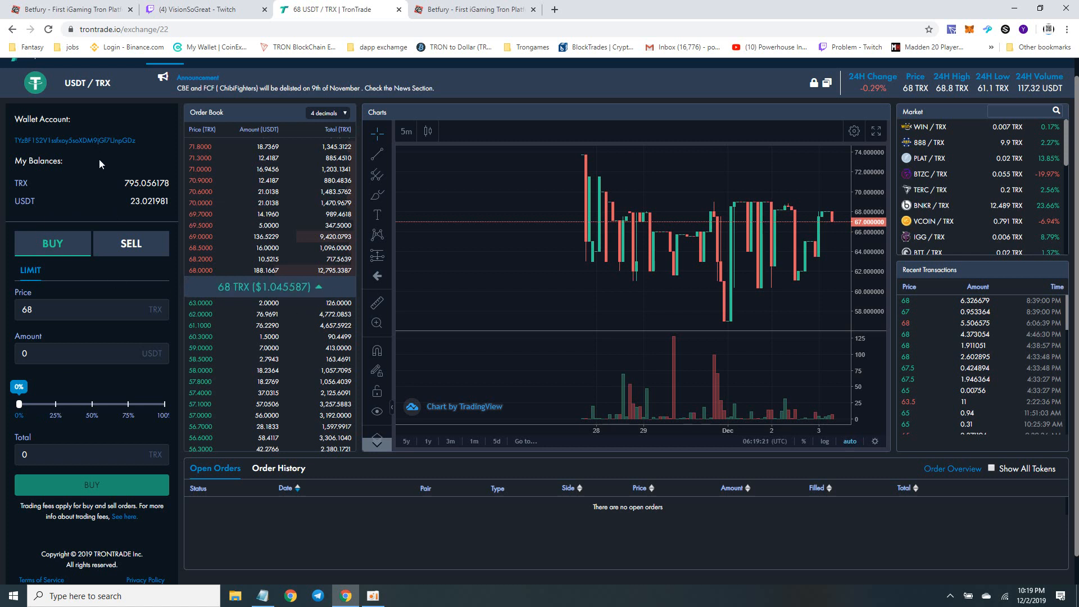
pyautogui.moveTo(43, 386)
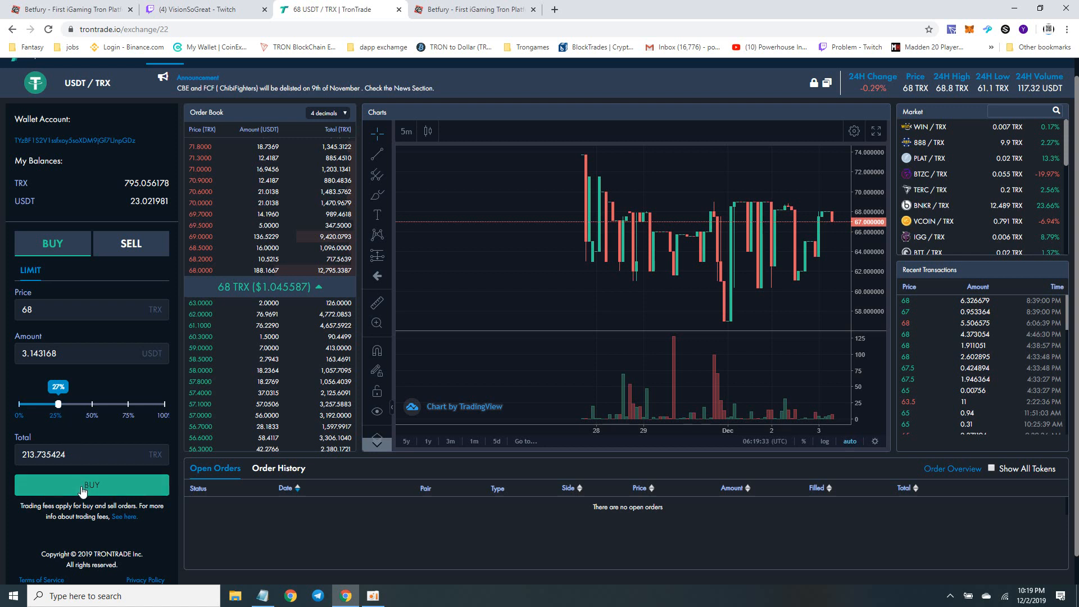
pyautogui.click(91, 484)
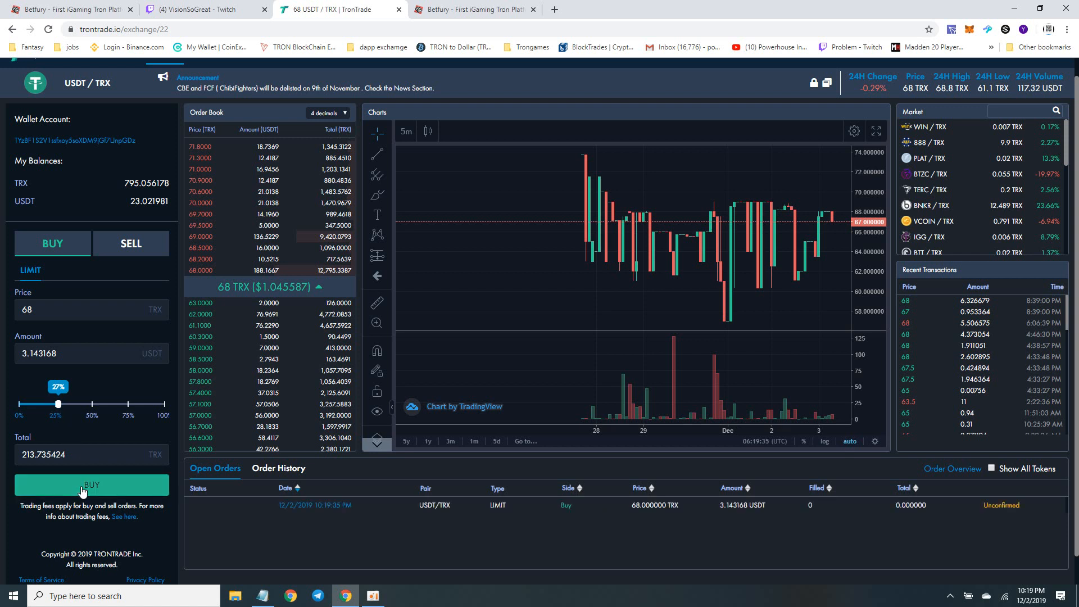
pyautogui.moveTo(142, 207)
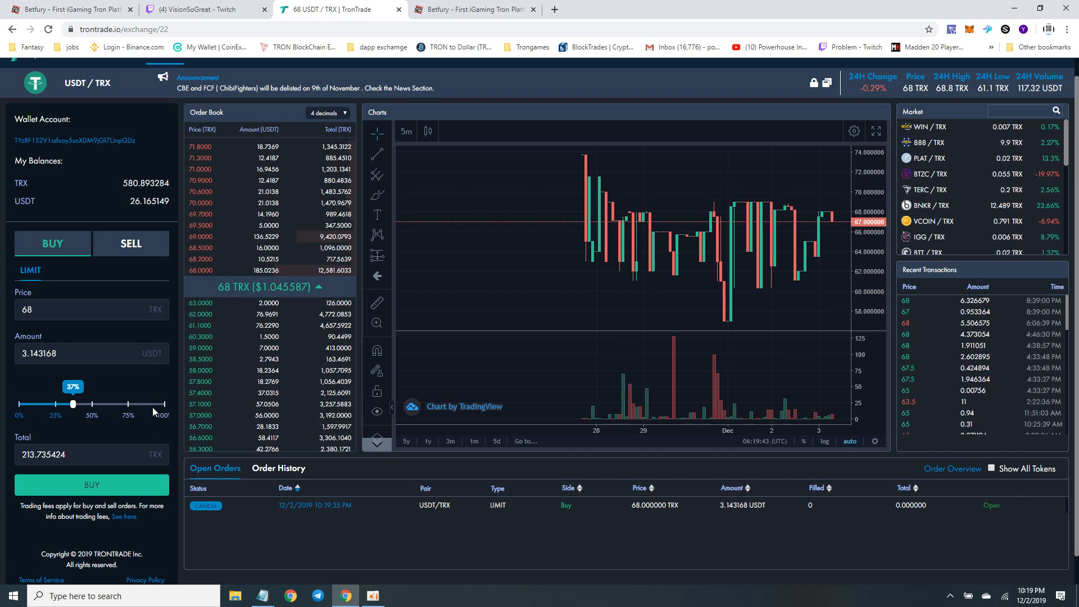
pyautogui.click(205, 505)
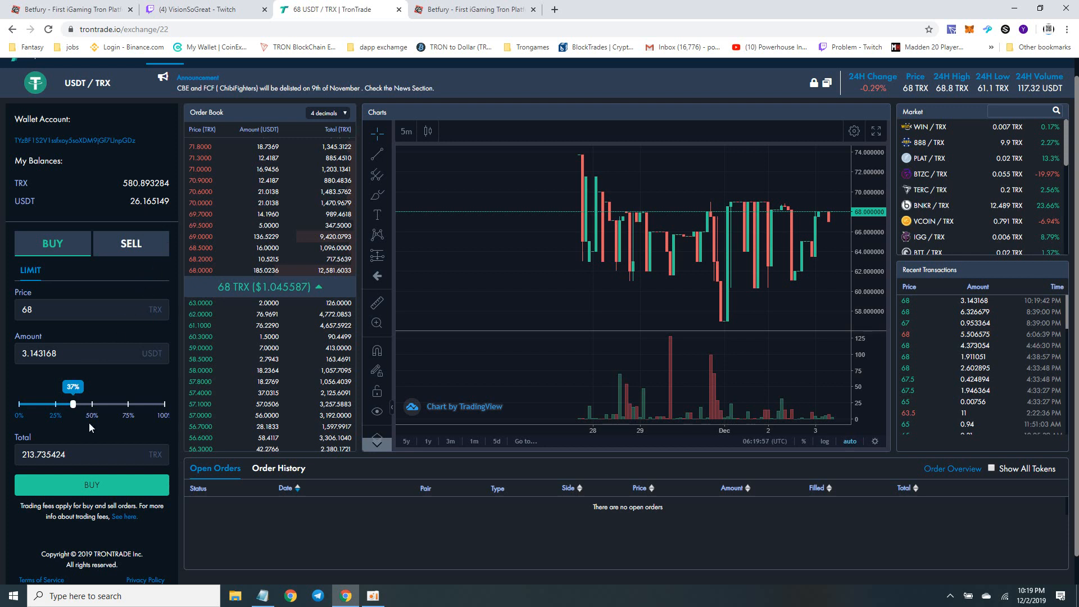
pyautogui.moveTo(356, 40)
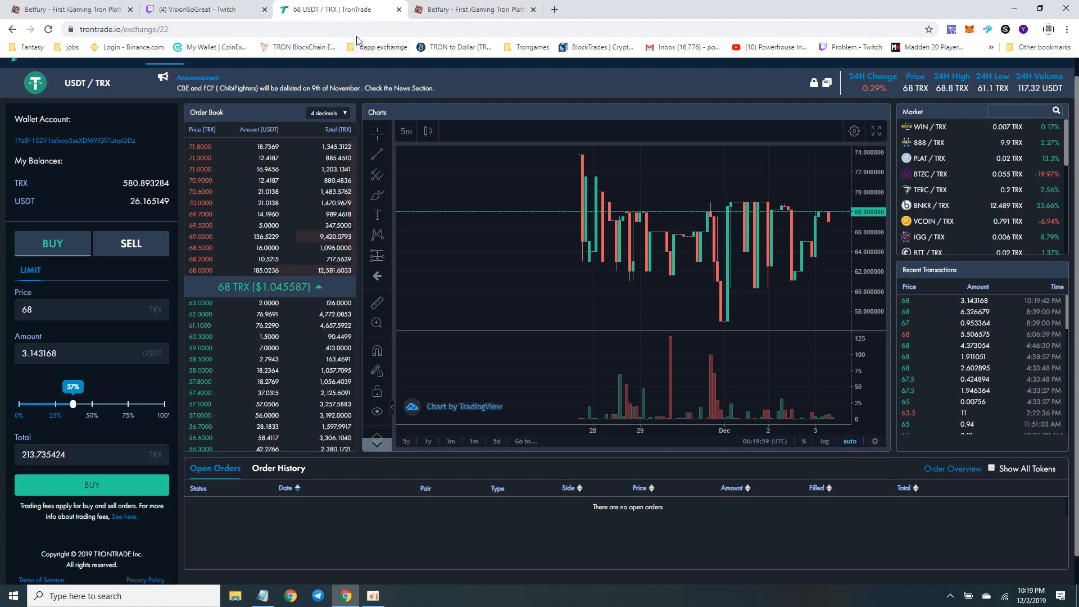
pyautogui.click(200, 10)
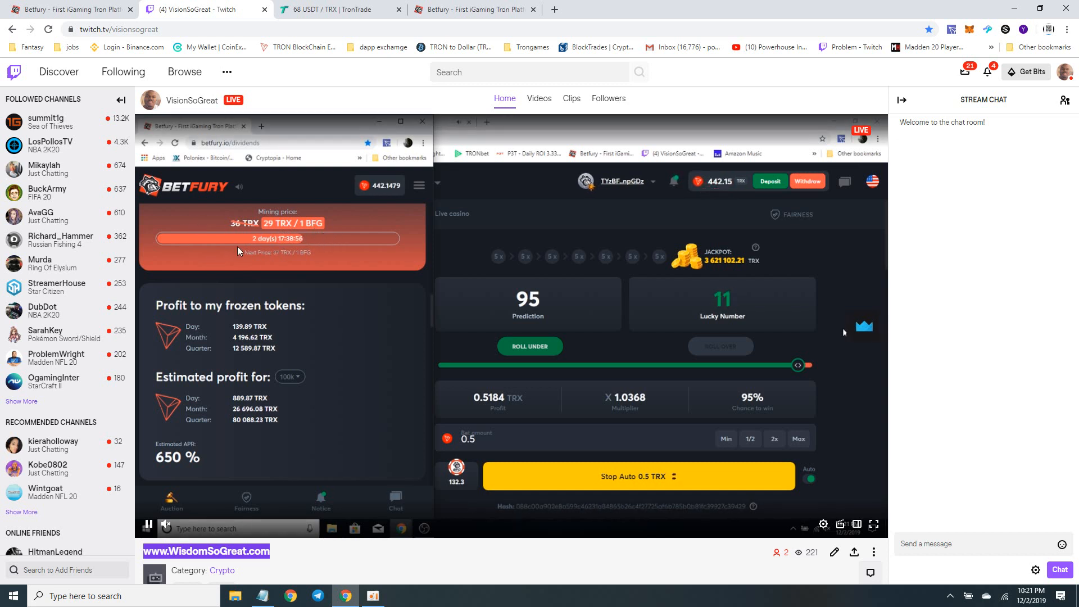
pyautogui.moveTo(268, 270)
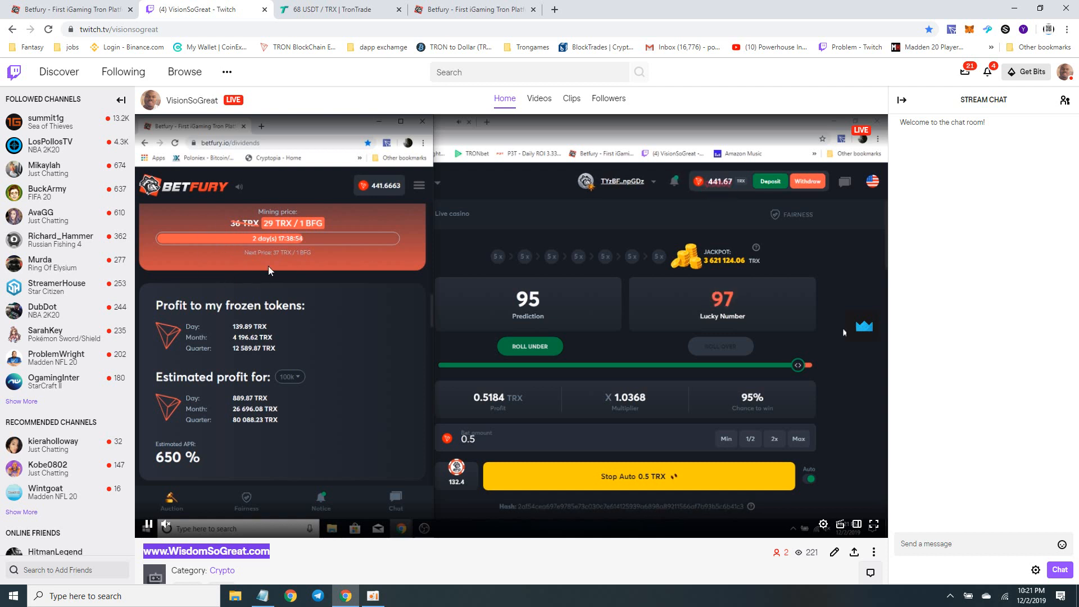